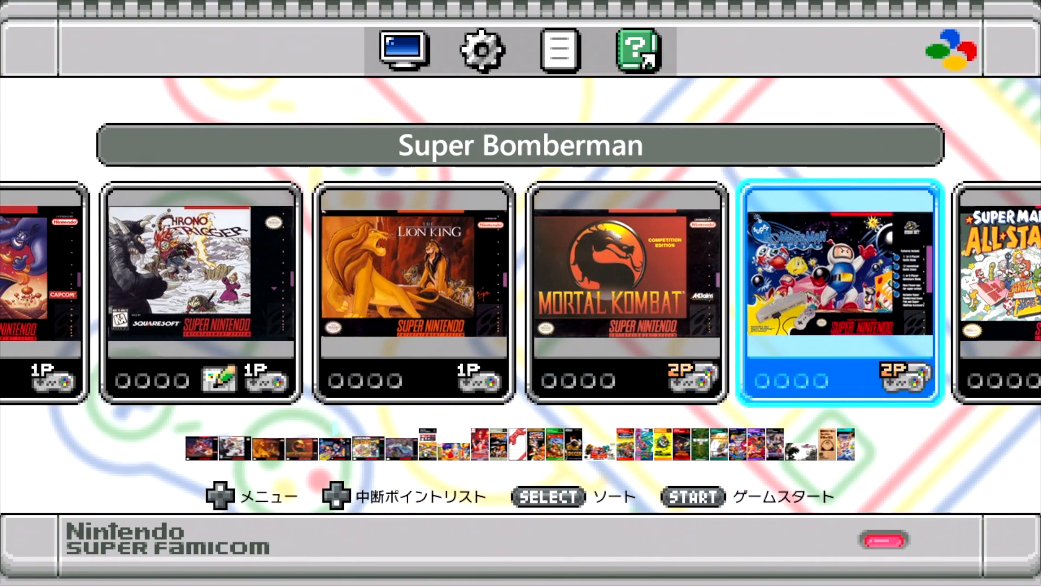
Download and save hakchi2_CE_1.1.0.zip from the releases page, then open its download folder
{"action": "scroll", "scroll_direction": "right", "scroll_amount": 3}
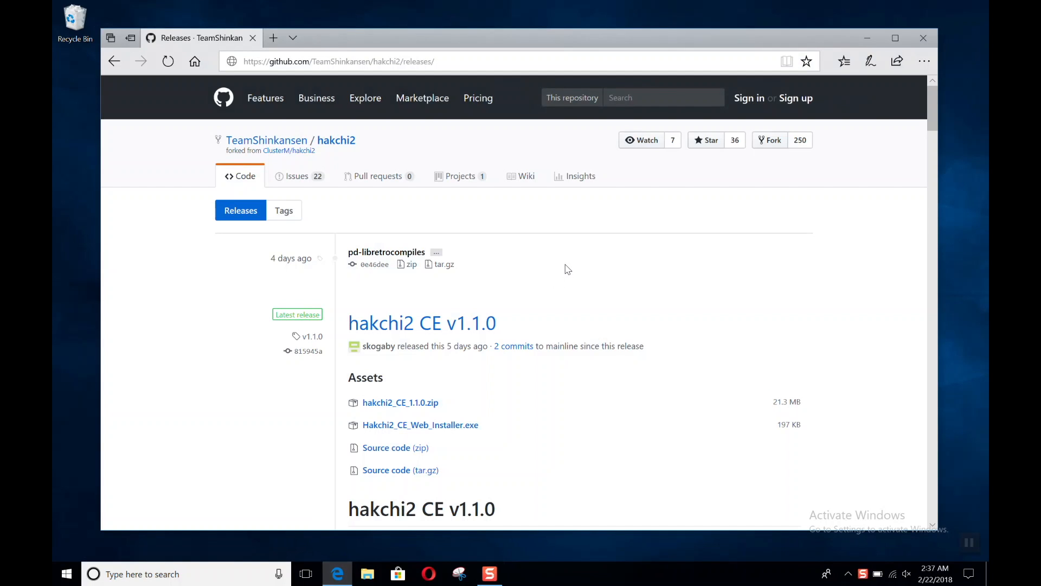
{"action": "mouse_move", "coordinate": [386, 408]}
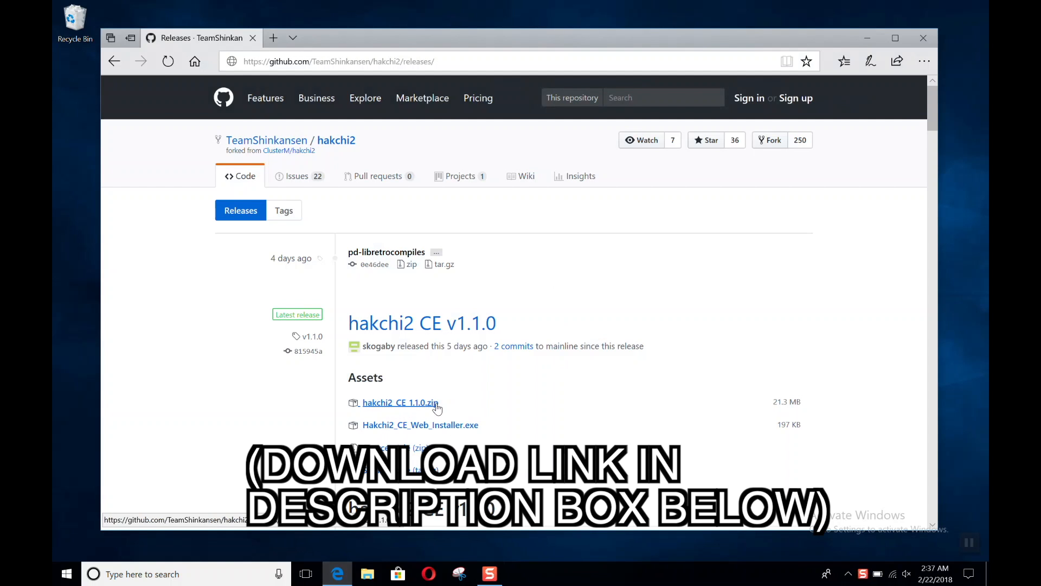
{"action": "left_click", "coordinate": [400, 402]}
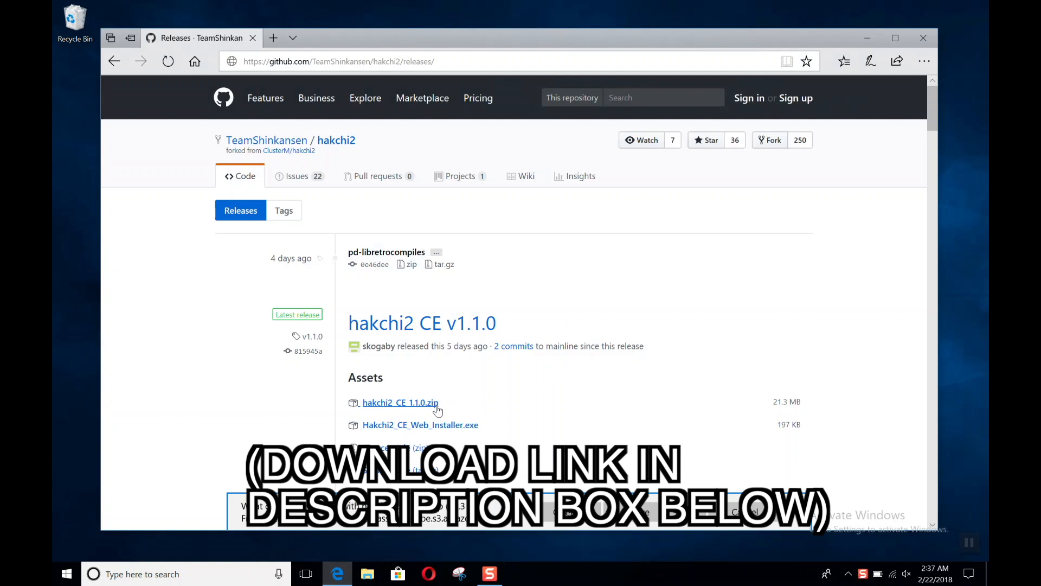
{"action": "left_click", "coordinate": [400, 403]}
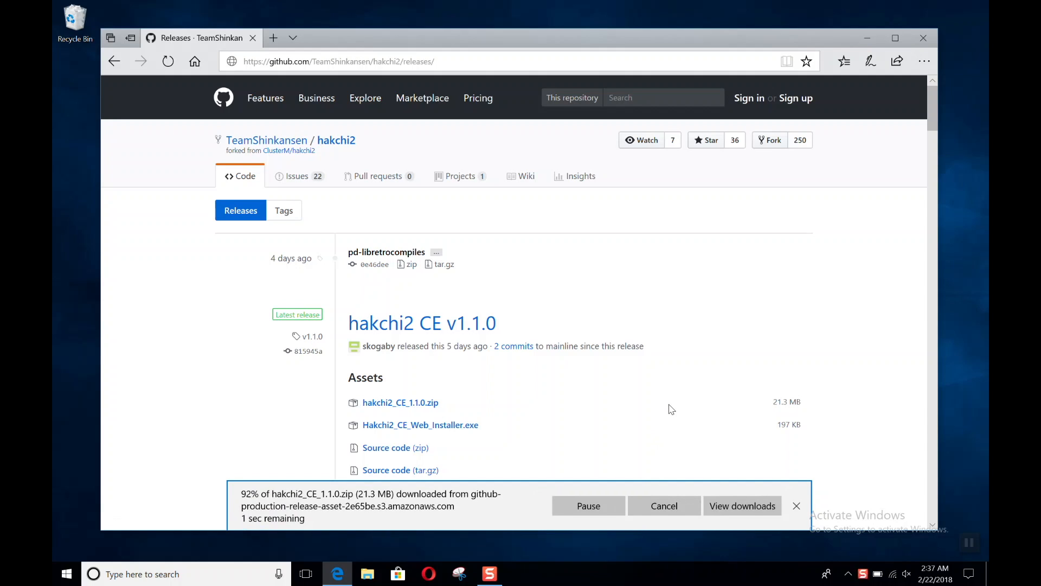
{"action": "left_click", "coordinate": [742, 505]}
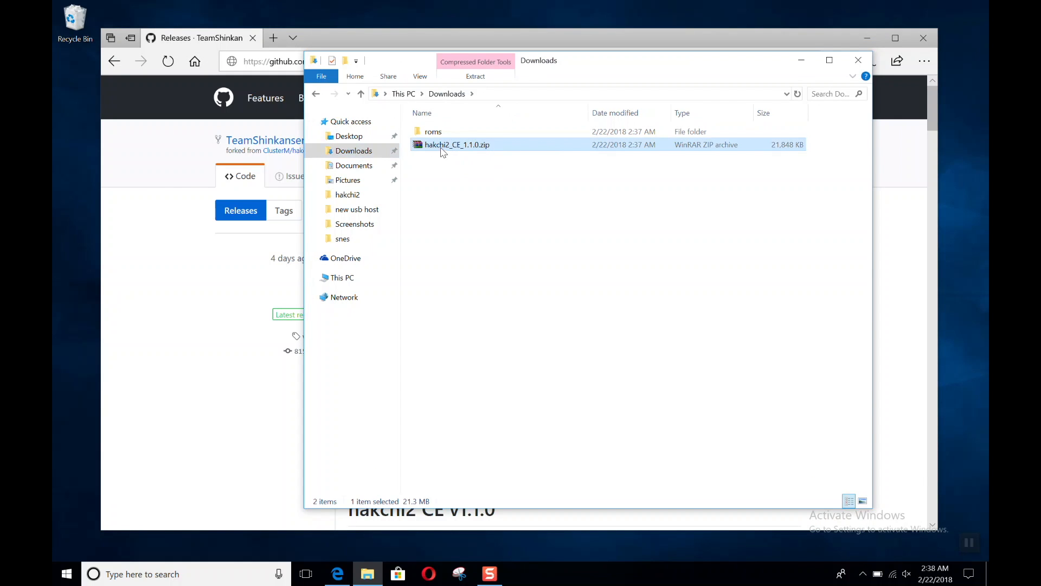
Extract the zip into a hakchi2_CE_1.1.0 folder and select hakchi.exe inside it
{"action": "right_click", "coordinate": [457, 144]}
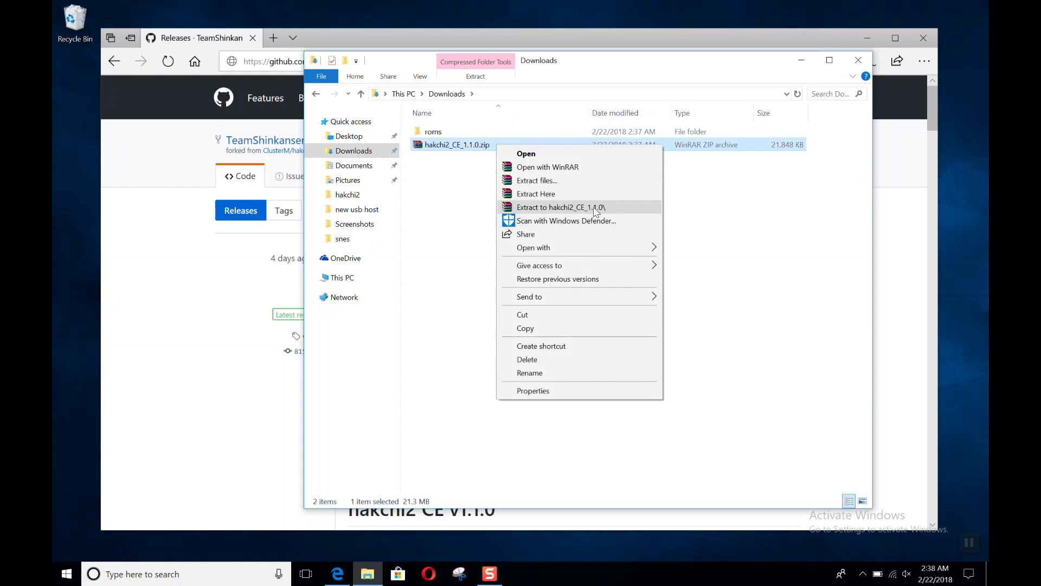
{"action": "left_click", "coordinate": [562, 207]}
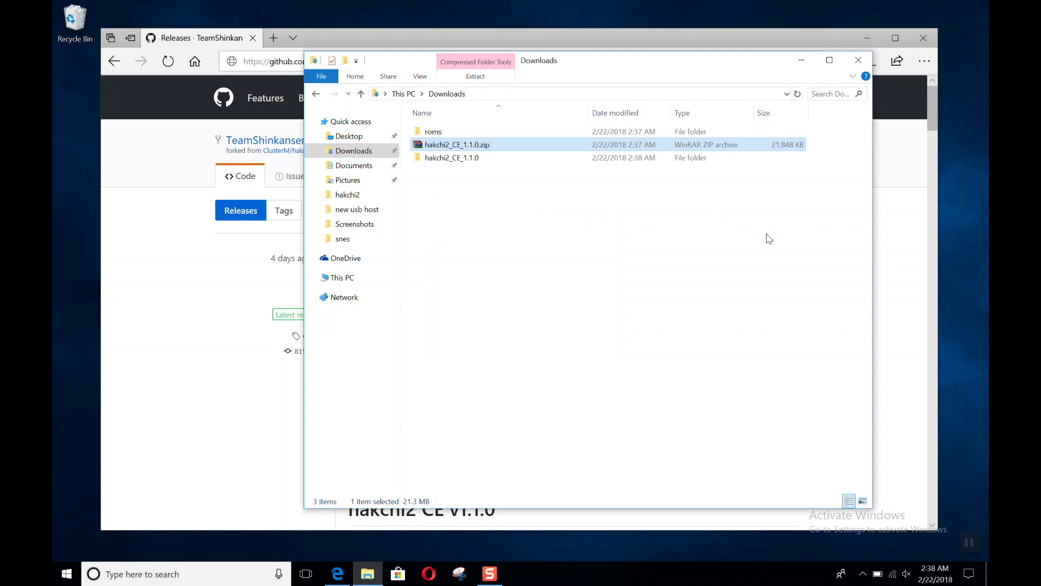
{"action": "mouse_move", "coordinate": [458, 168]}
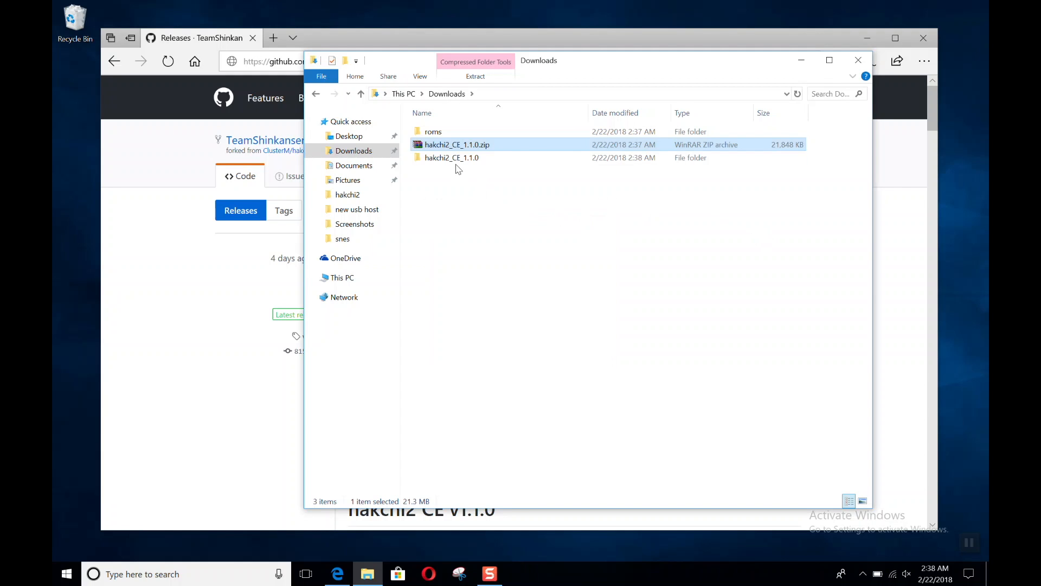
{"action": "double_click", "coordinate": [451, 158]}
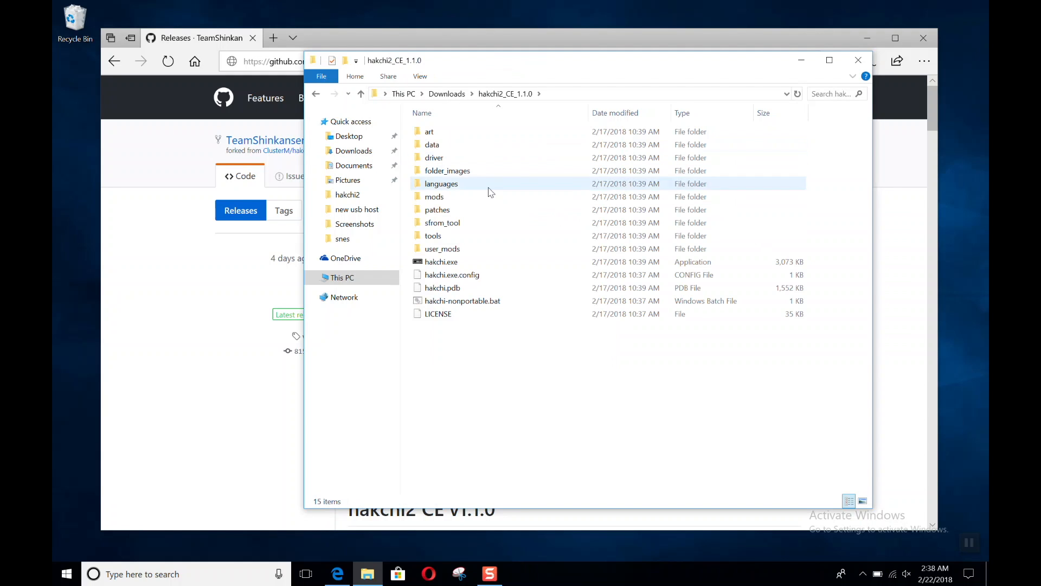
{"action": "mouse_move", "coordinate": [463, 261]}
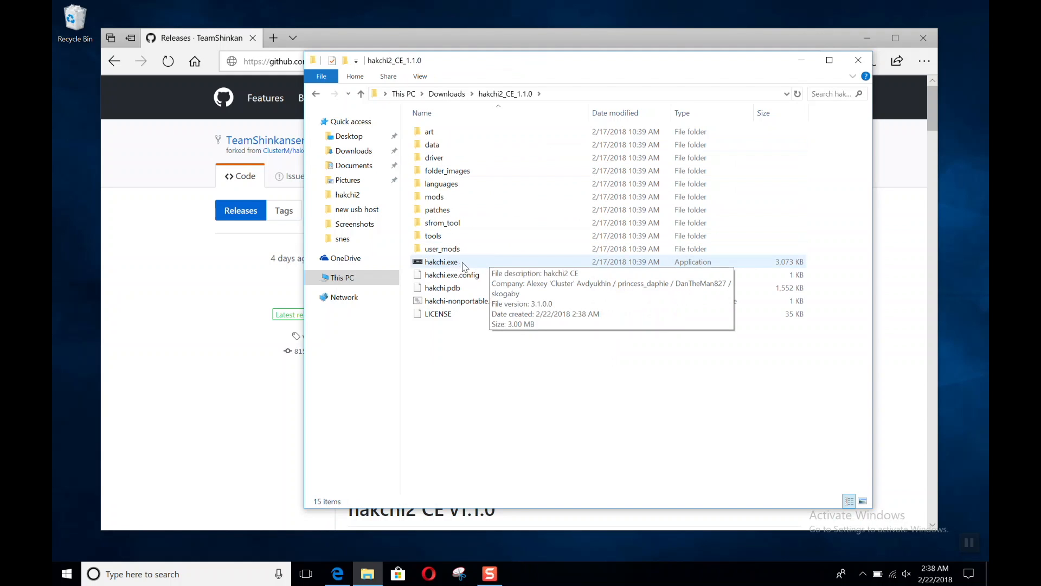
{"action": "left_click", "coordinate": [442, 261]}
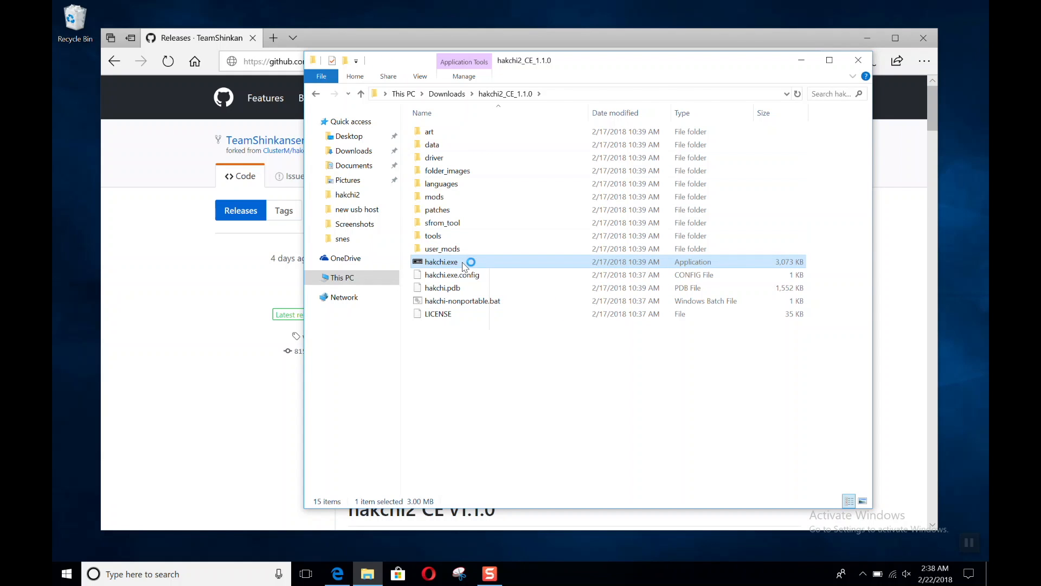
Launch hakchi2 CE, choose Super Famicom (Japan), and dismiss the Done and welcome messages
{"action": "double_click", "coordinate": [441, 262]}
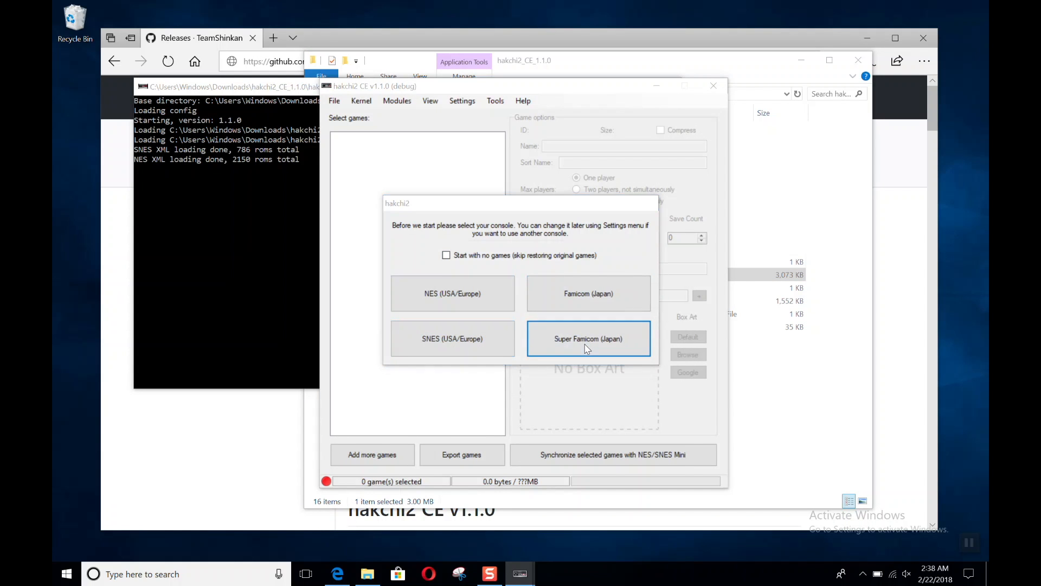
{"action": "left_click", "coordinate": [589, 338]}
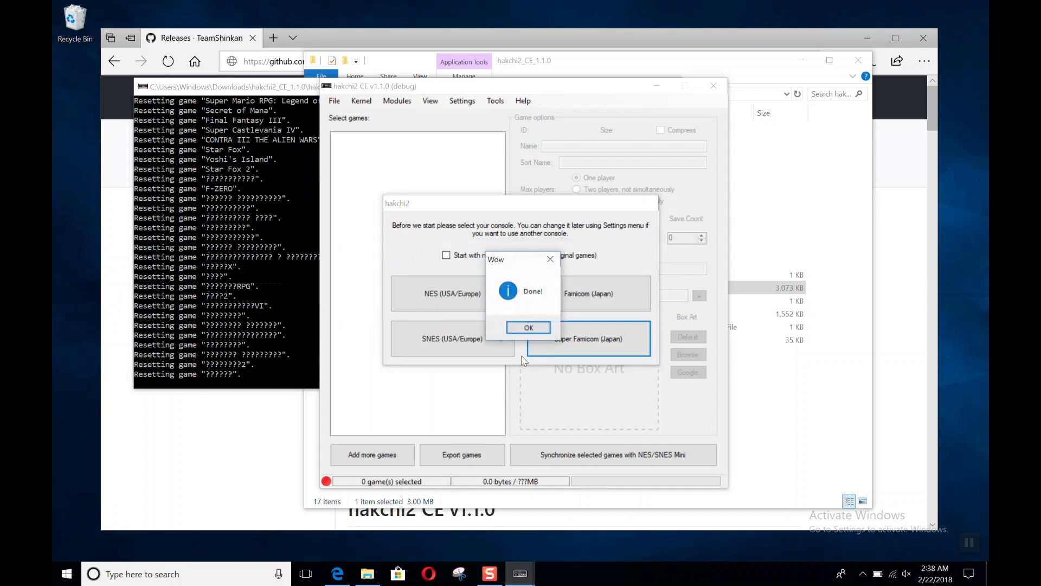
{"action": "left_click", "coordinate": [529, 327]}
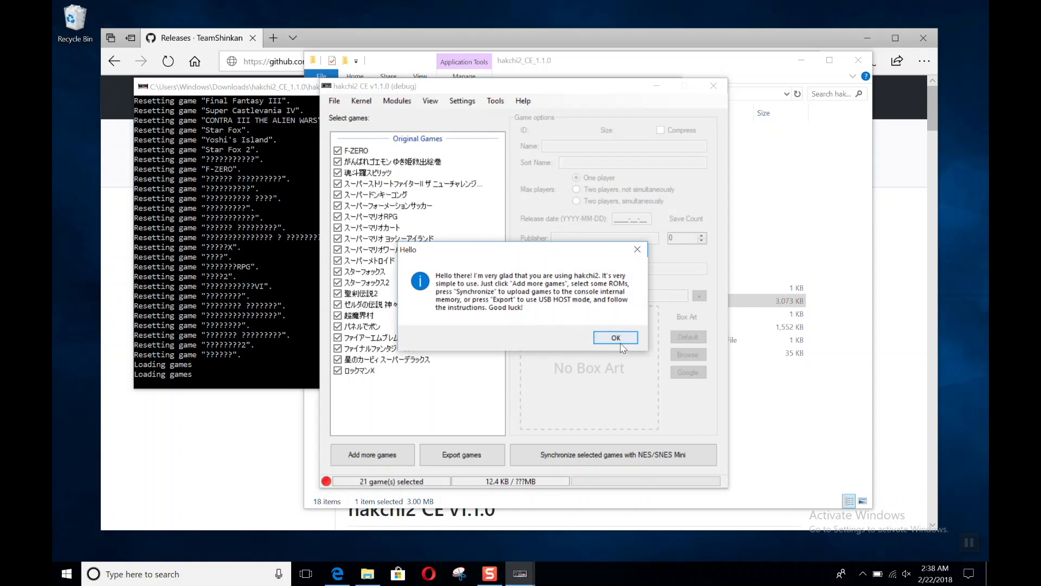
{"action": "left_click", "coordinate": [615, 337]}
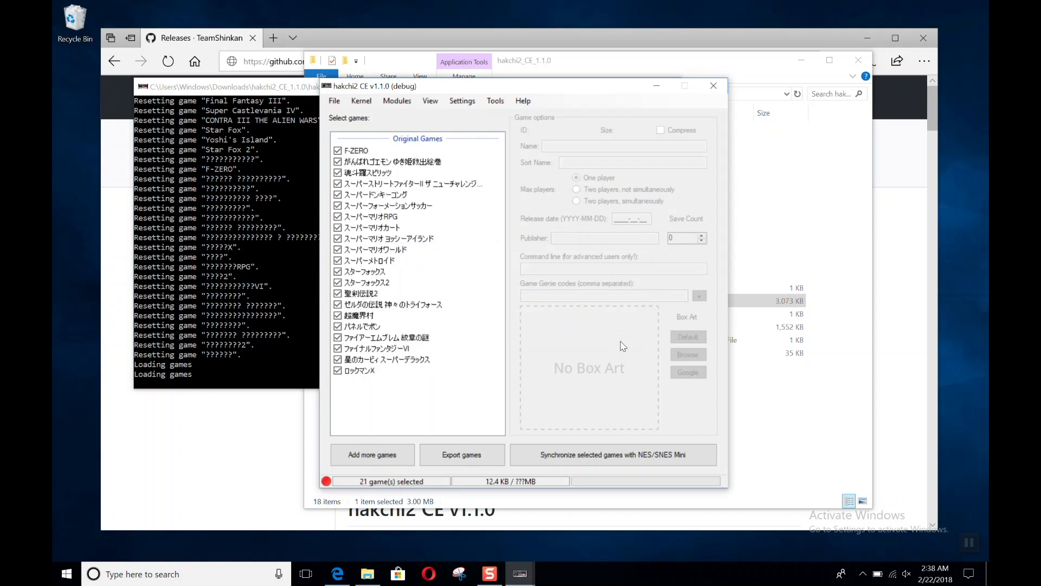
Dump the console's original kernel via Kernel > Dump kernel, installing the driver
{"action": "left_click", "coordinate": [362, 100]}
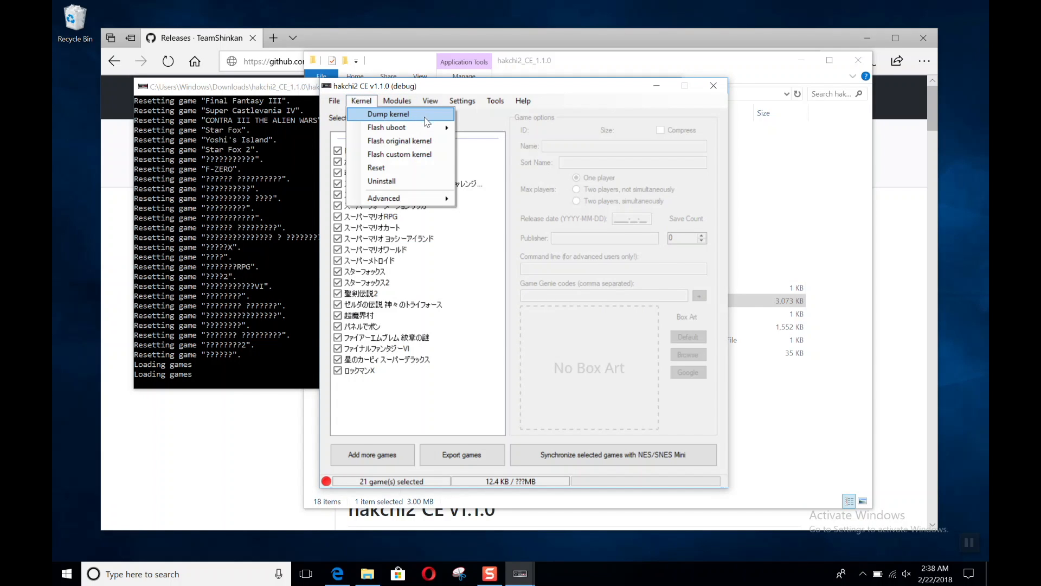
{"action": "left_click", "coordinate": [383, 114]}
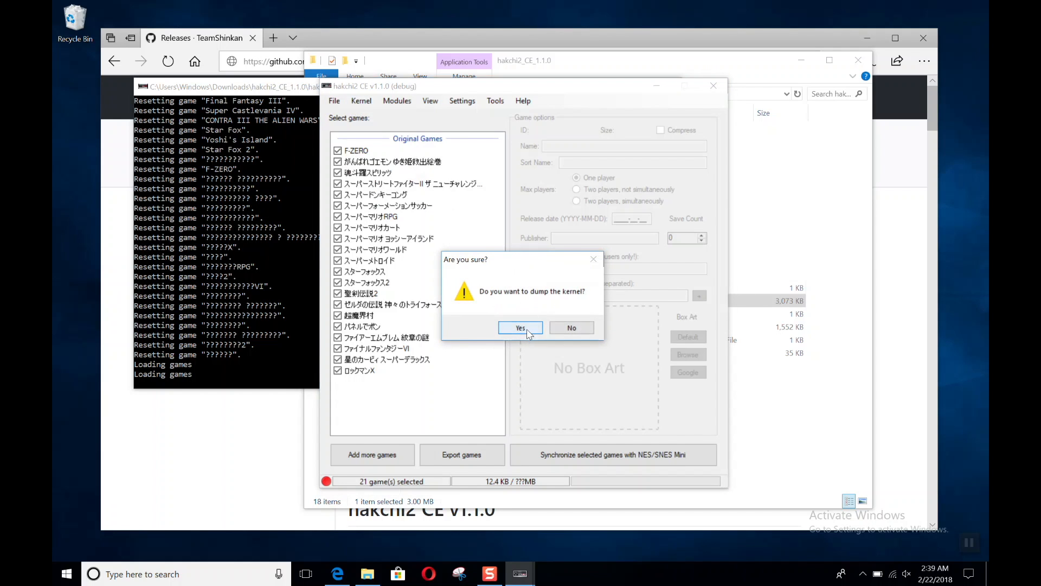
{"action": "left_click", "coordinate": [520, 327]}
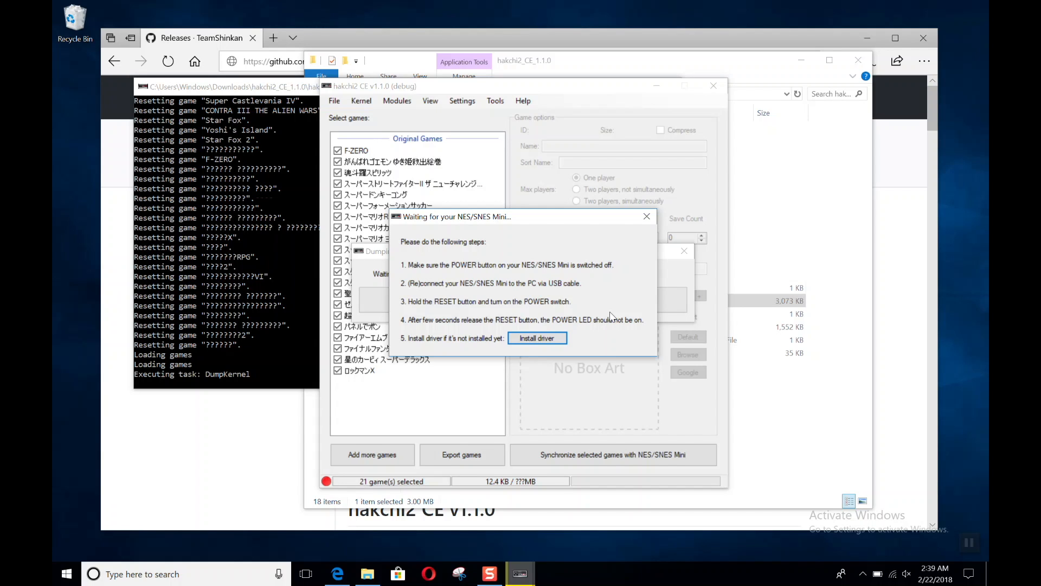
{"action": "mouse_move", "coordinate": [610, 330]}
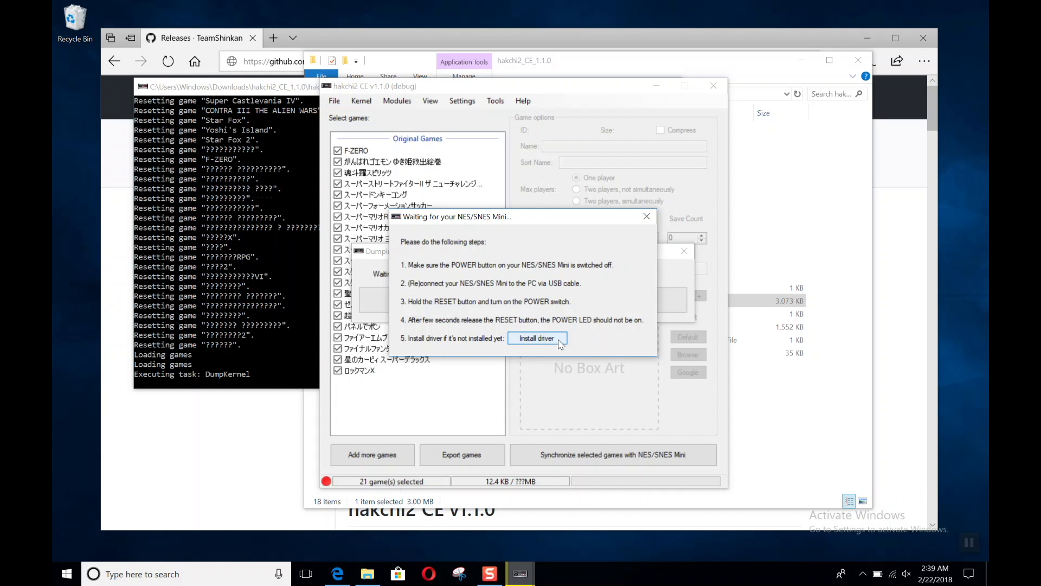
{"action": "left_click", "coordinate": [537, 338]}
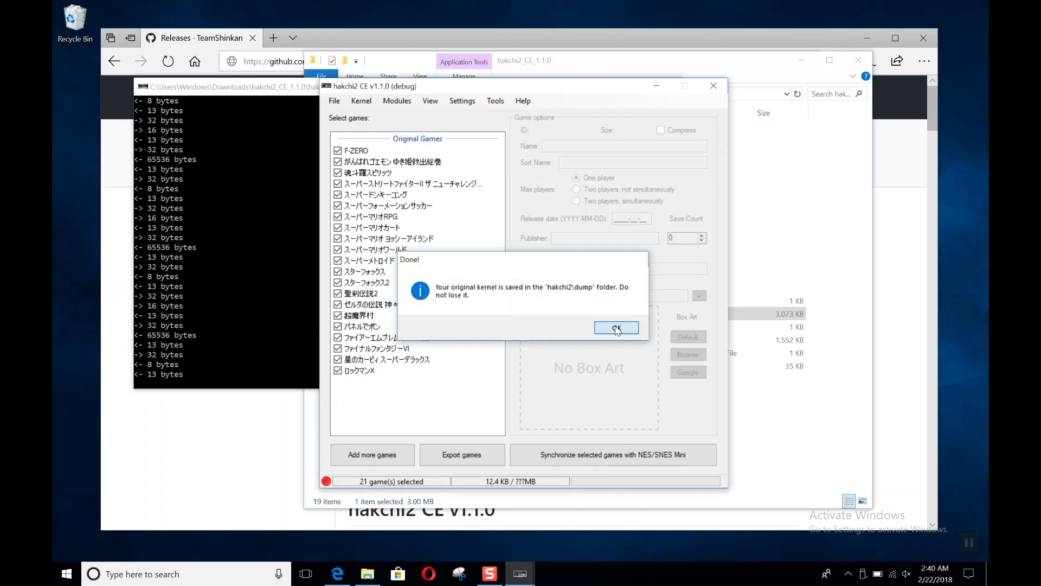
Acknowledge the dump and check kernel_super_famicom.img in the dump folder
{"action": "left_click", "coordinate": [615, 328]}
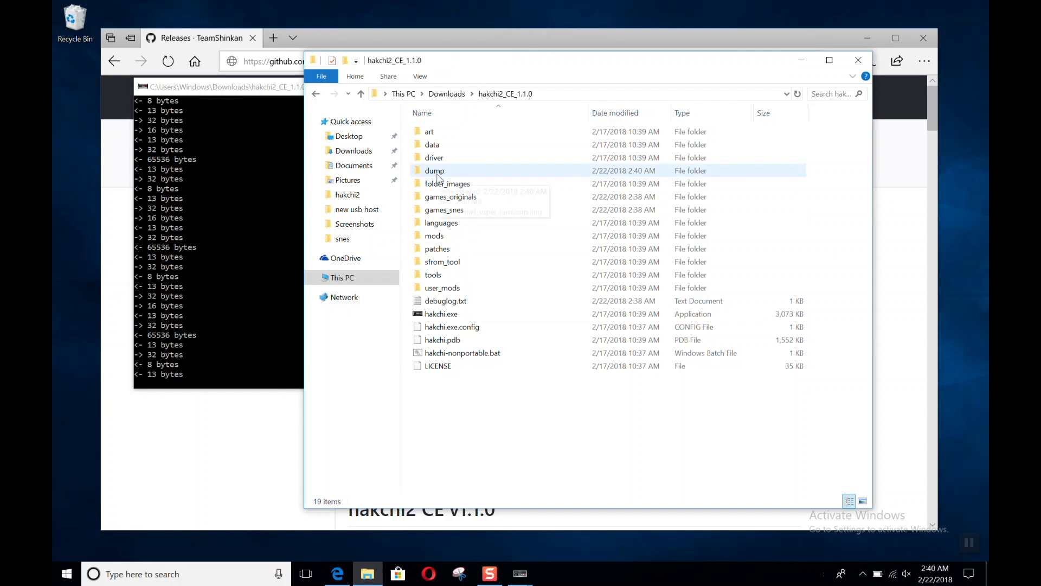
{"action": "double_click", "coordinate": [435, 170]}
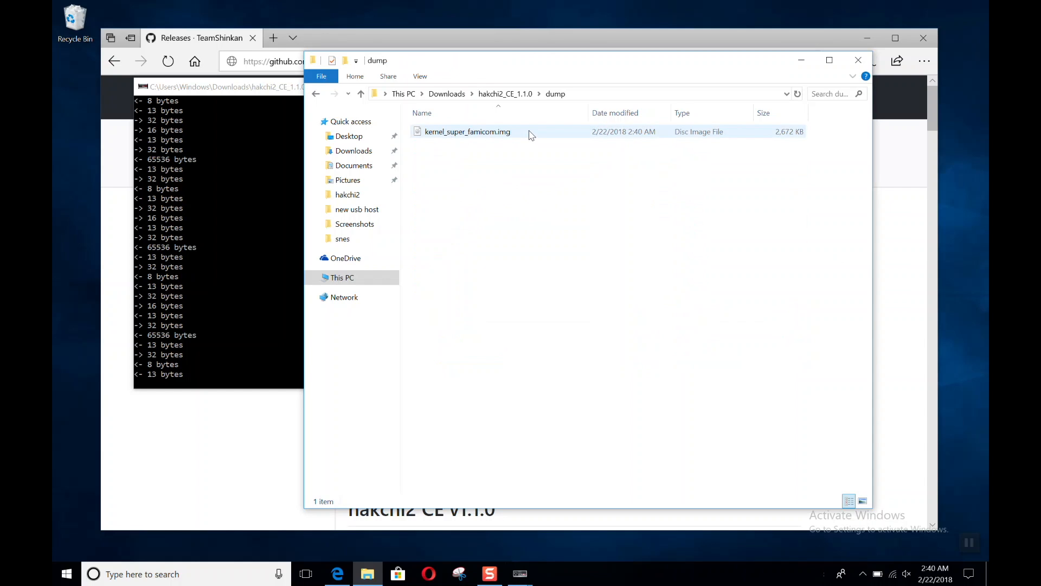
{"action": "left_click", "coordinate": [467, 131]}
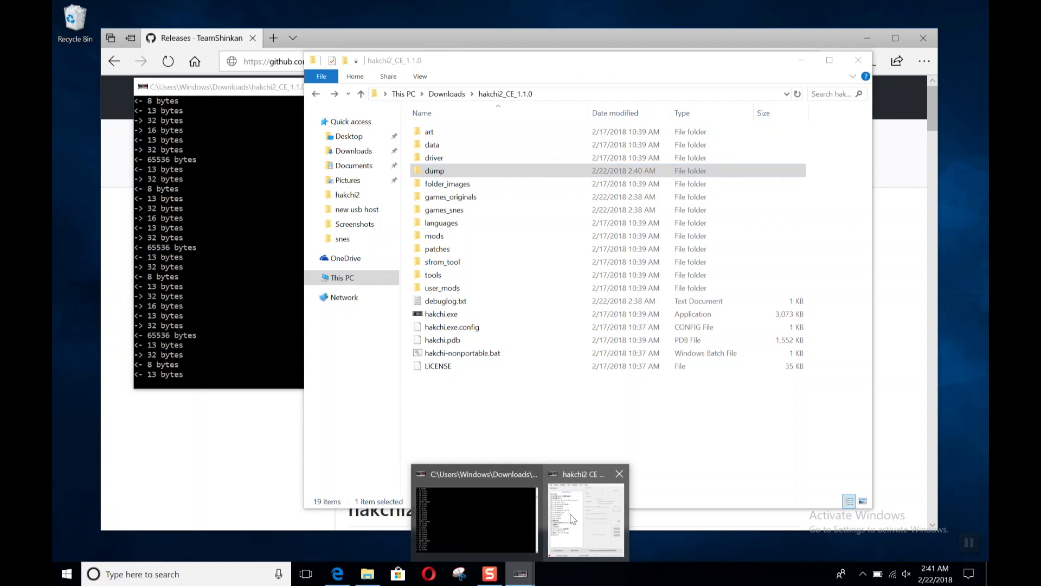
Flash the custom kernel from the Kernel menu and dismiss the completion message
{"action": "left_click", "coordinate": [584, 518]}
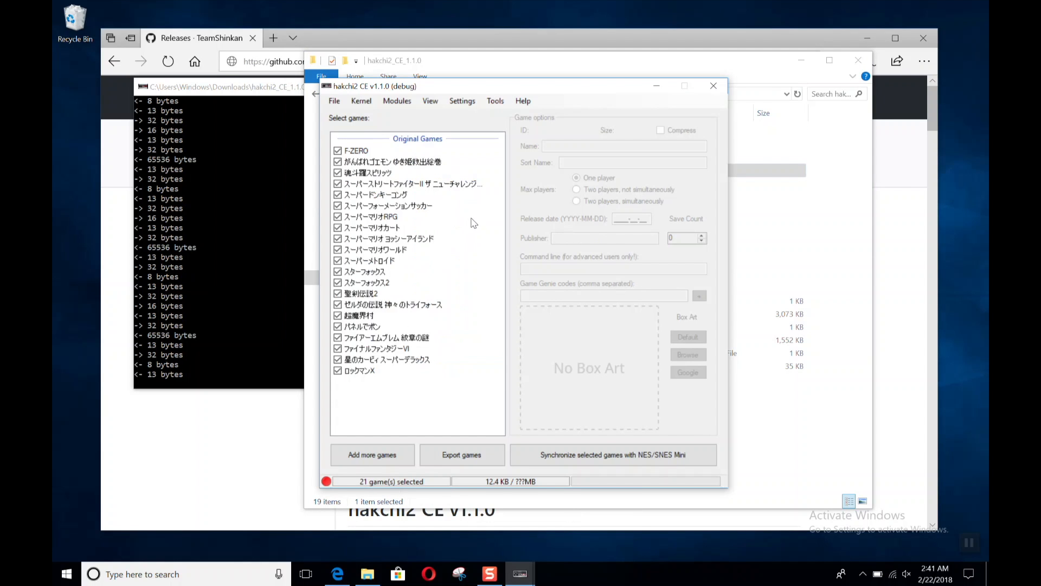
{"action": "left_click", "coordinate": [361, 100]}
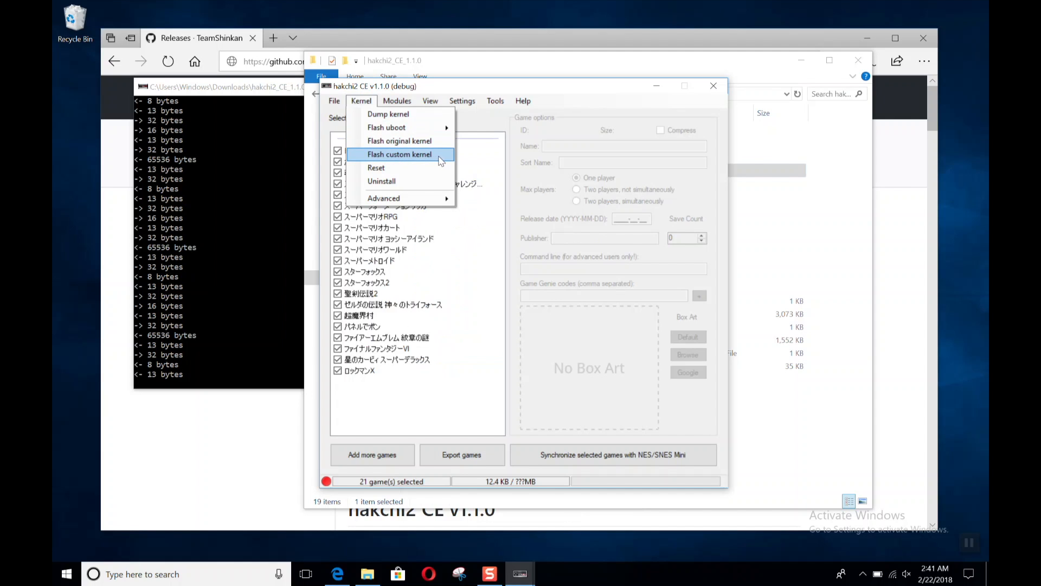
{"action": "mouse_move", "coordinate": [413, 163]}
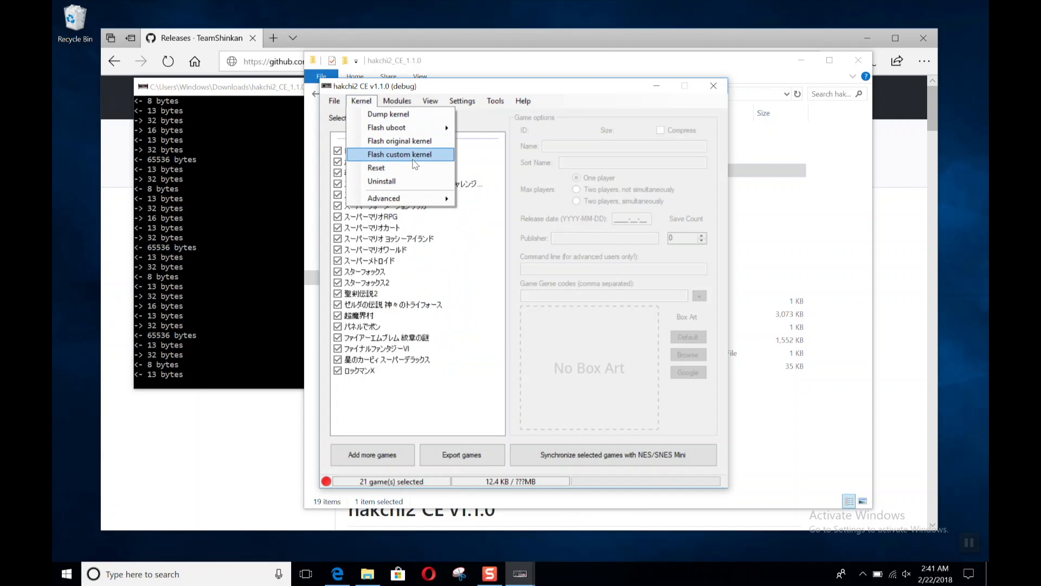
{"action": "left_click", "coordinate": [400, 154]}
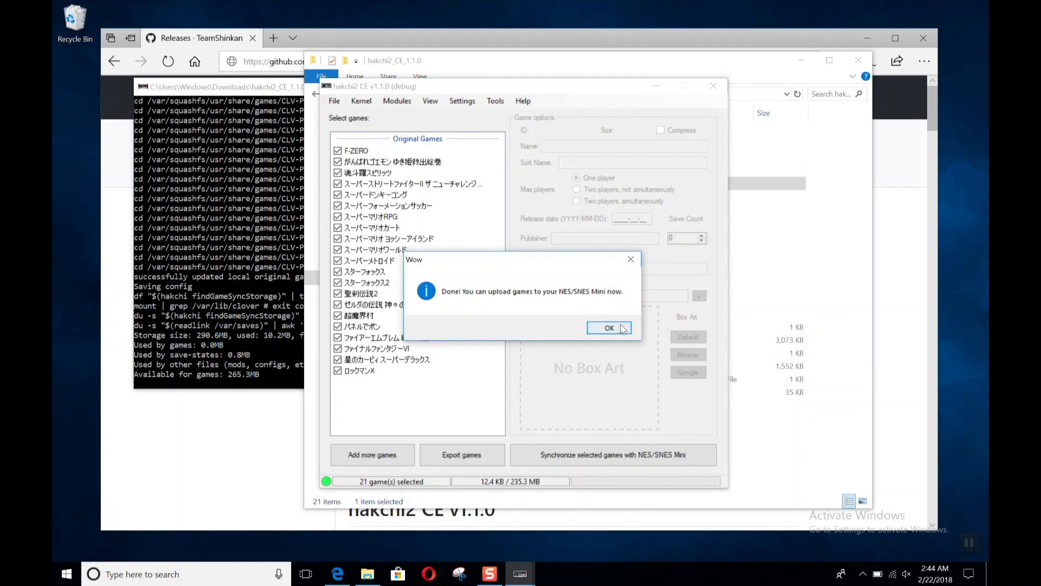
{"action": "left_click", "coordinate": [610, 327]}
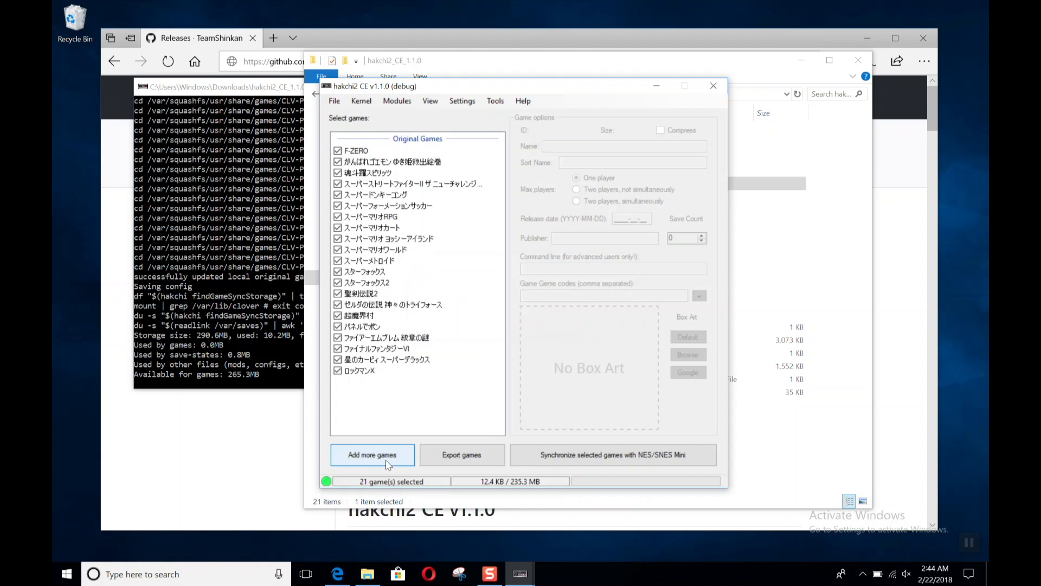
Add the five SNES ROM zips from the roms folder as new games
{"action": "left_click", "coordinate": [373, 454]}
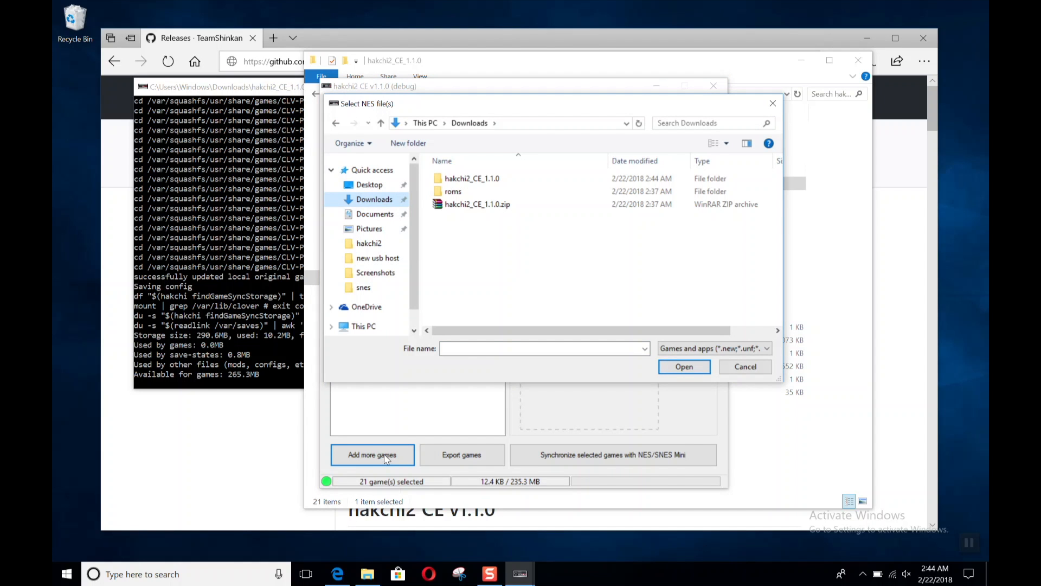
{"action": "double_click", "coordinate": [452, 191]}
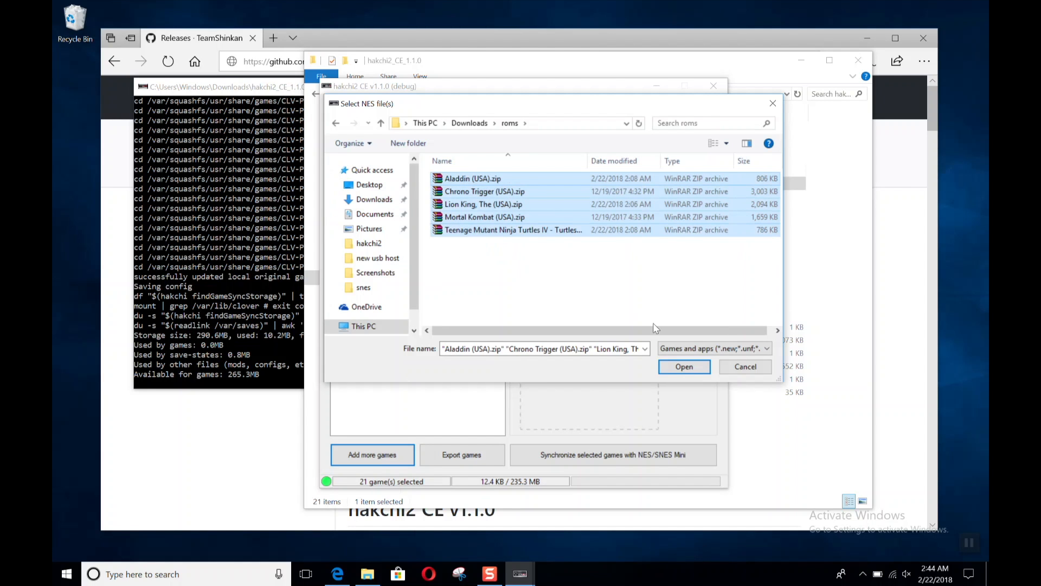
{"action": "left_click", "coordinate": [684, 366]}
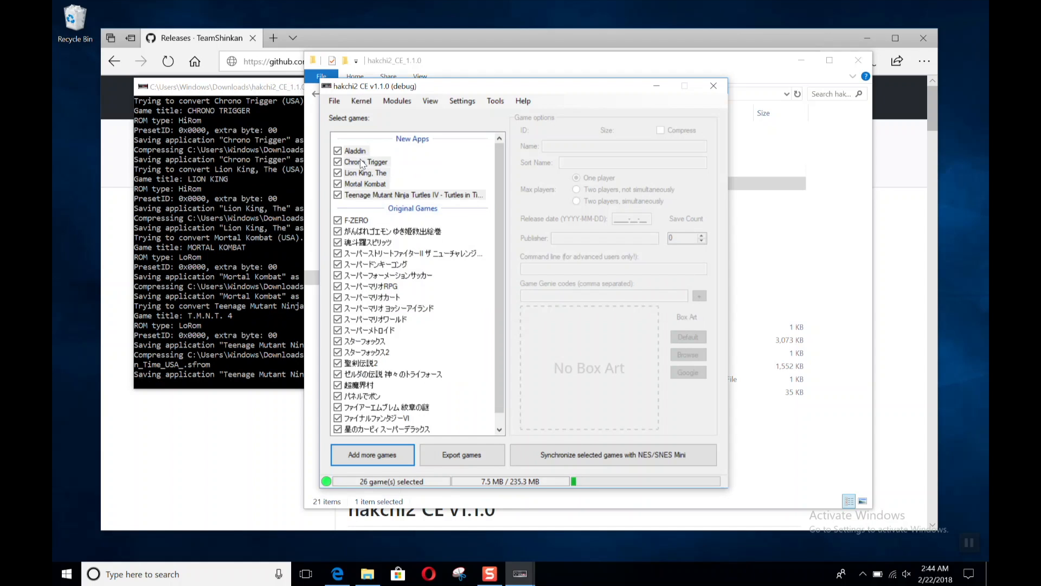
Review Aladdin's game options, including its name field, publisher and release date
{"action": "left_click", "coordinate": [356, 151]}
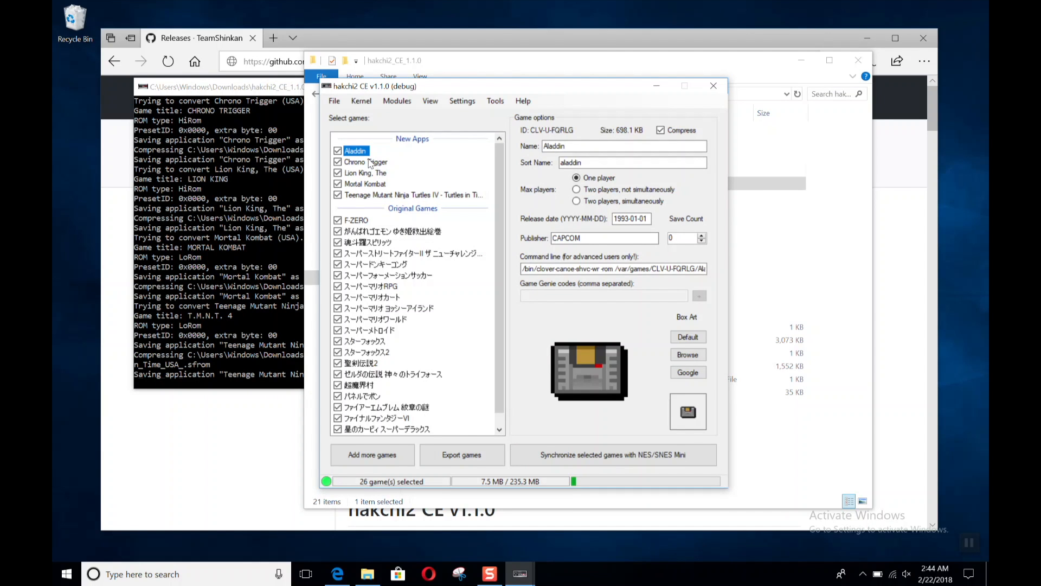
{"action": "mouse_move", "coordinate": [714, 370]}
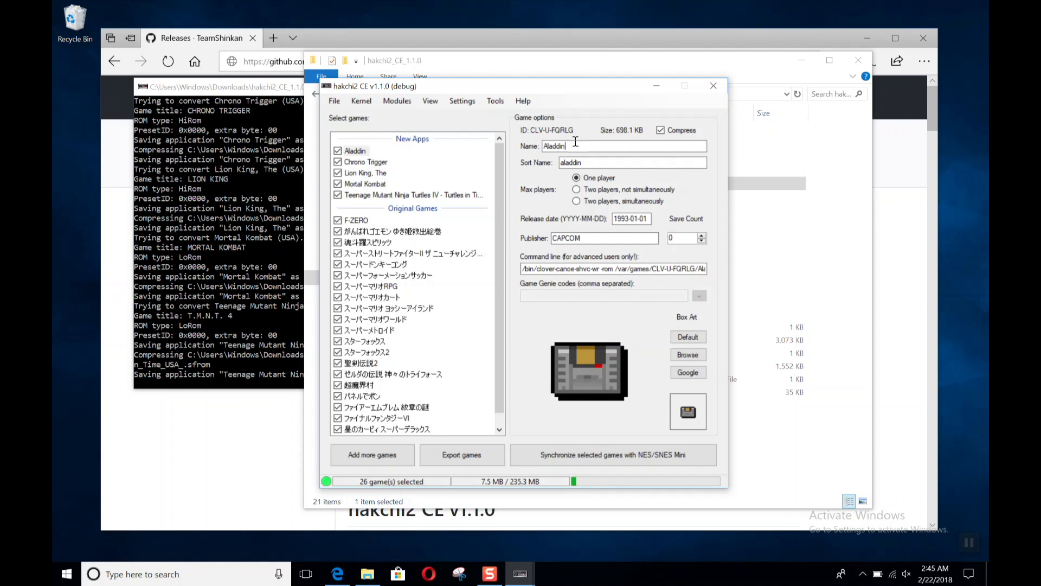
{"action": "left_click", "coordinate": [595, 238]}
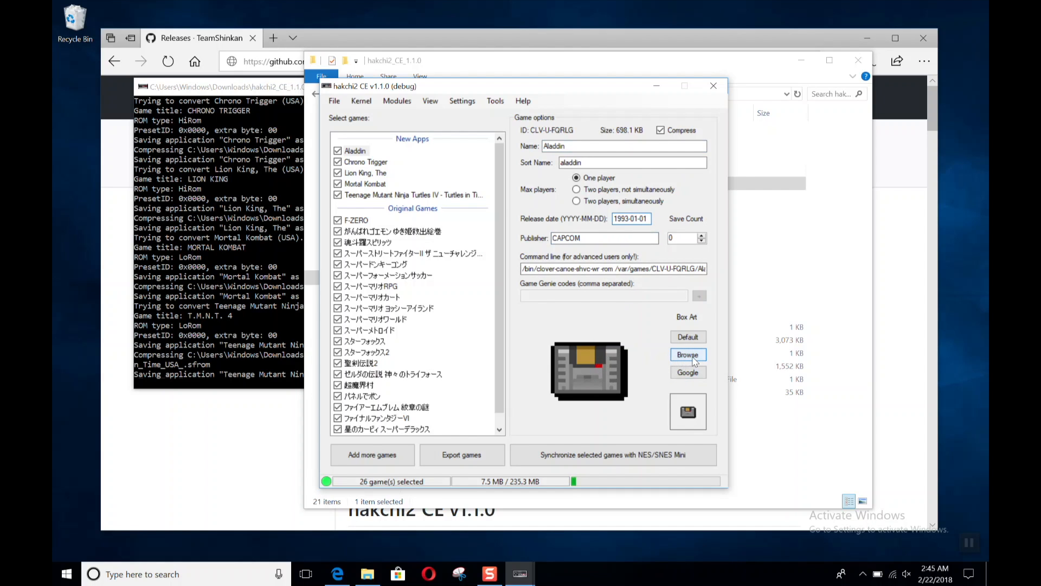
{"action": "left_click", "coordinate": [355, 150]}
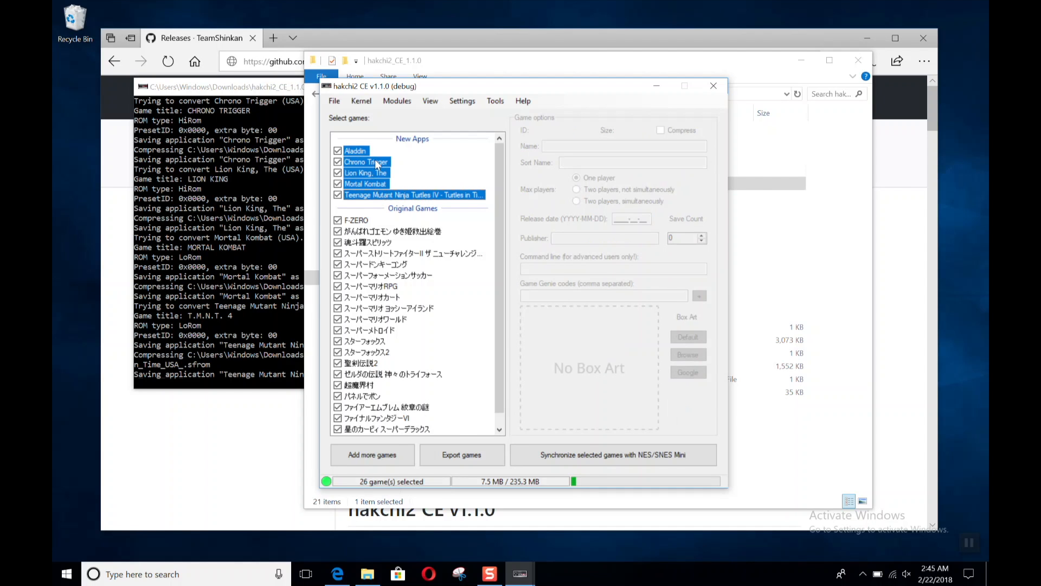
Download box art for the five selected new games and dismiss the notice
{"action": "right_click", "coordinate": [365, 162]}
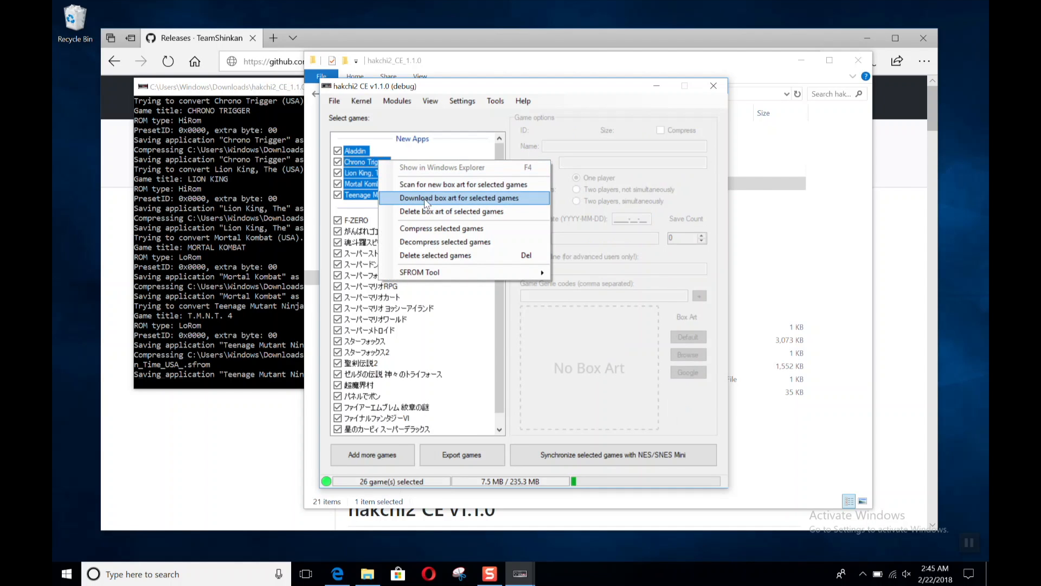
{"action": "left_click", "coordinate": [458, 197]}
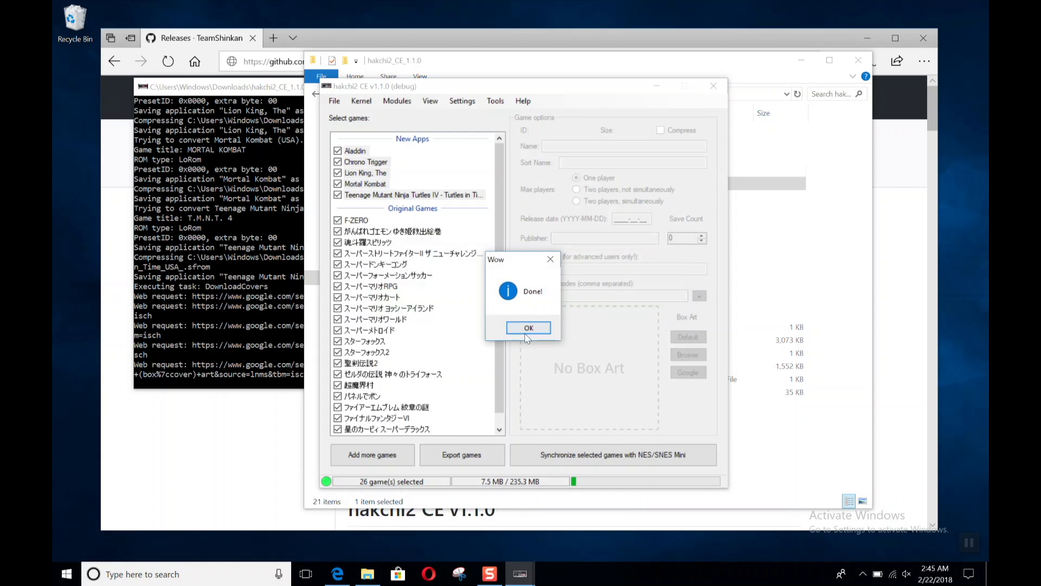
{"action": "left_click", "coordinate": [528, 327]}
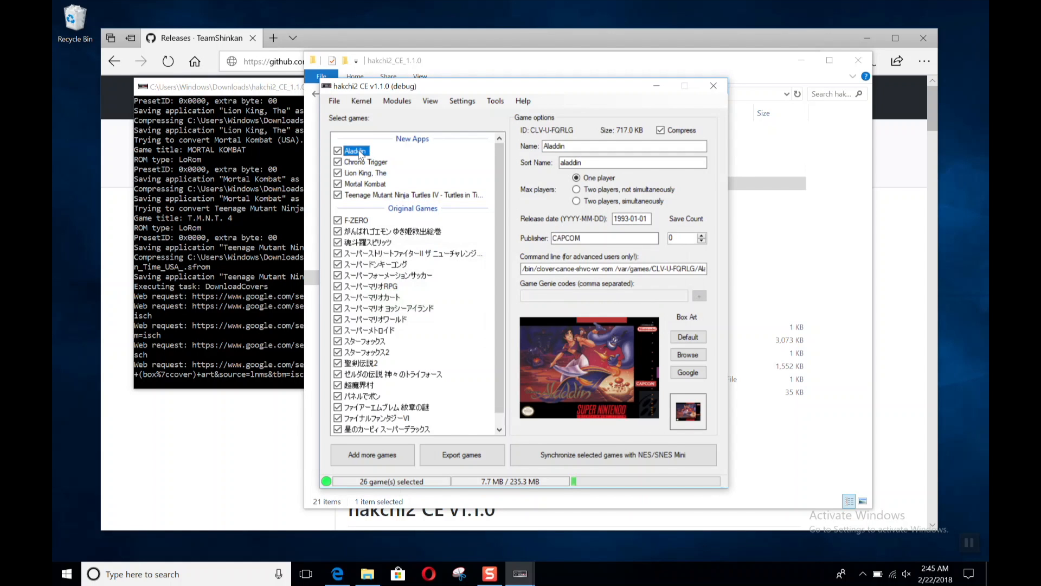
Check the downloaded covers for Mortal Kombat, Turtles in Time and another new game
{"action": "left_click", "coordinate": [366, 183]}
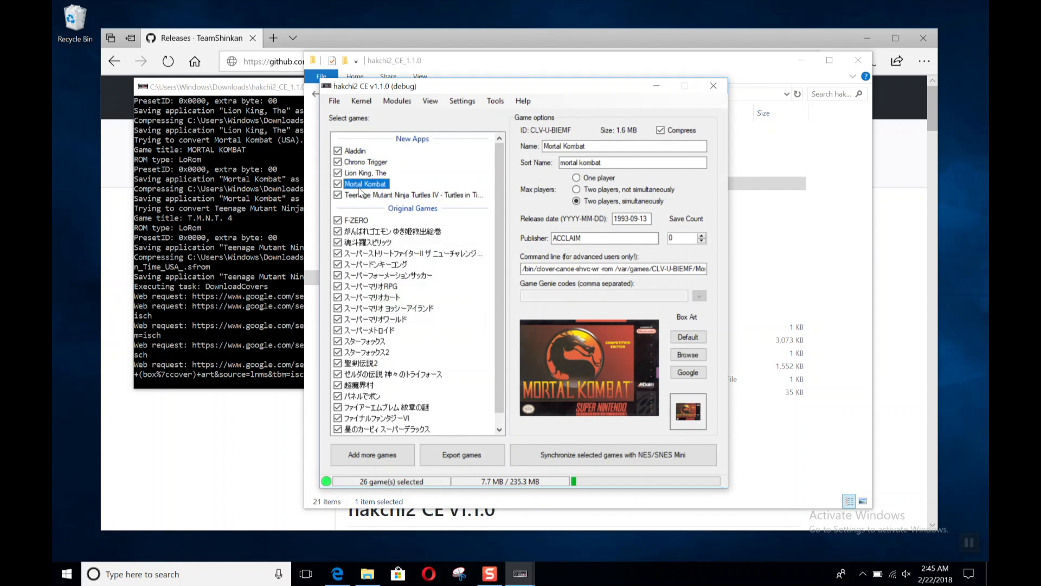
{"action": "left_click", "coordinate": [411, 195]}
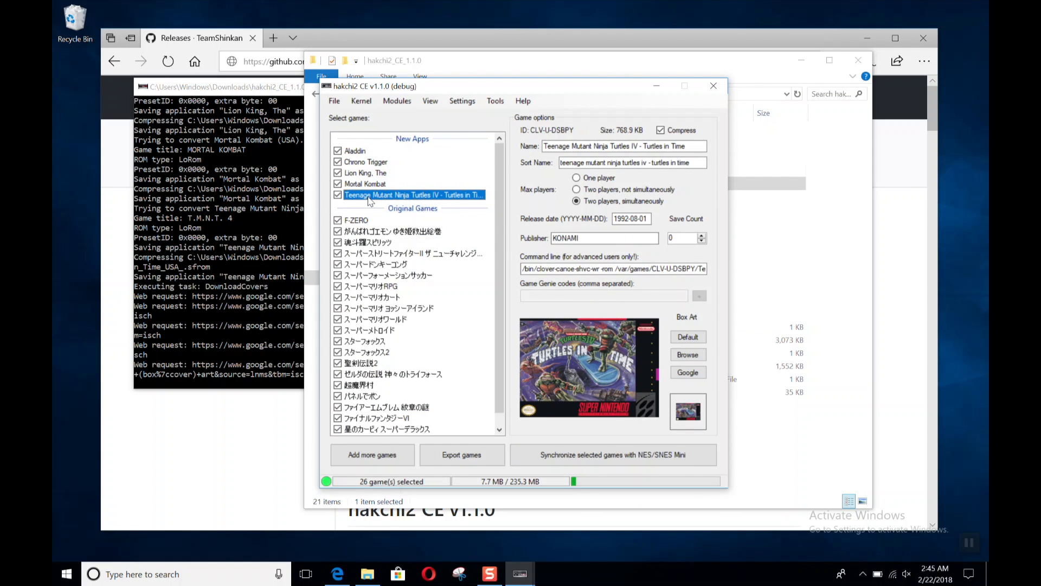
{"action": "left_click", "coordinate": [365, 183]}
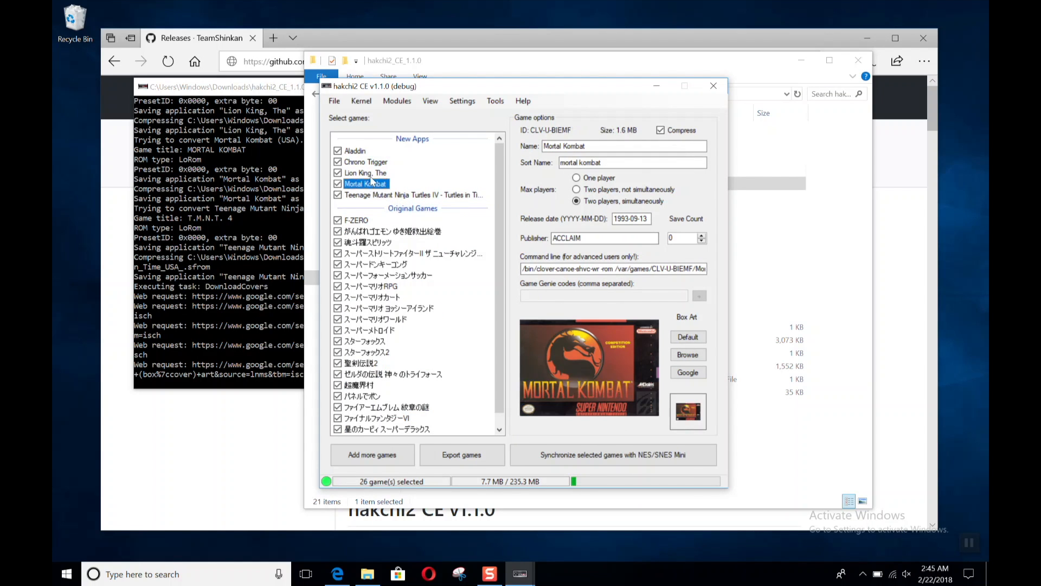
{"action": "left_click", "coordinate": [356, 150]}
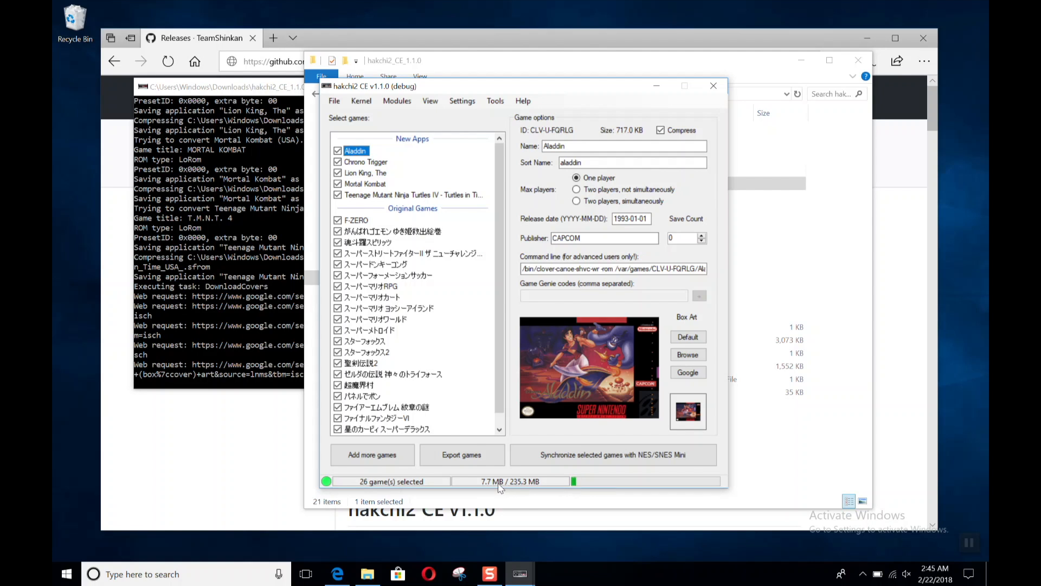
{"action": "mouse_move", "coordinate": [585, 458]}
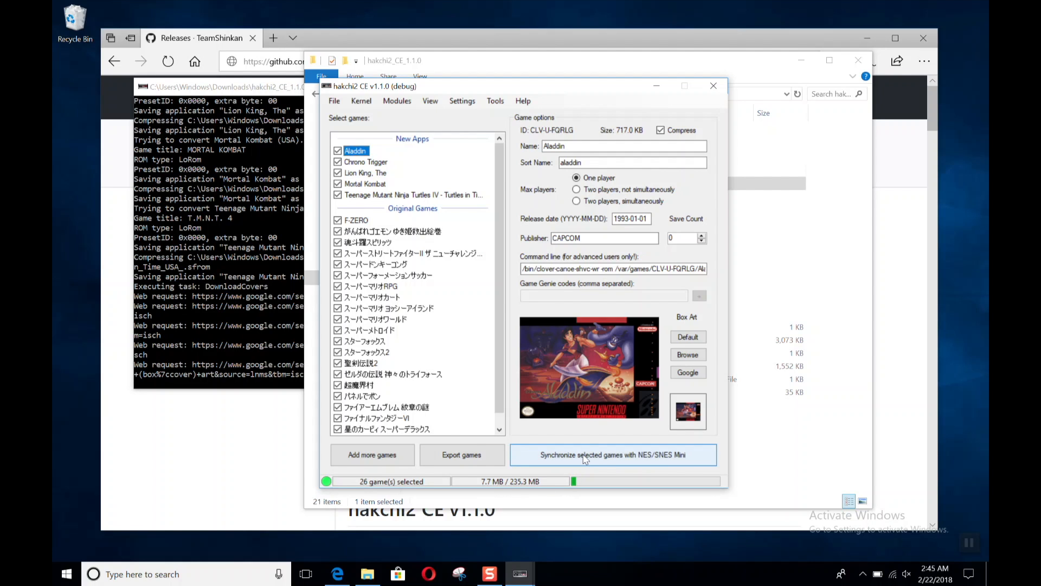
Sync the 26 selected games to the SNES Mini
{"action": "left_click", "coordinate": [611, 455]}
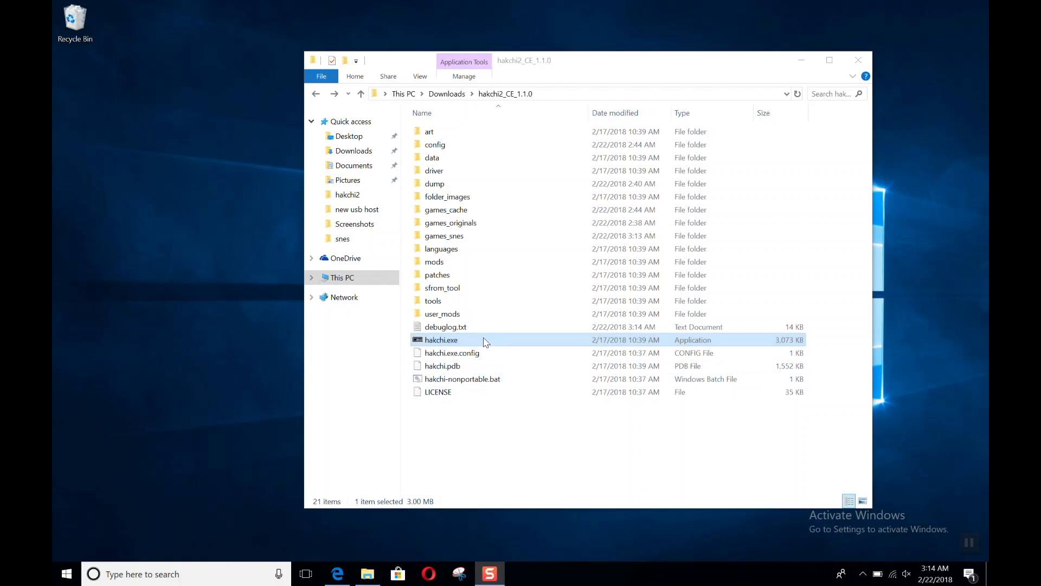
Launch hakchi2 CE and add the Super Bomberman and Super Mario All-Stars ROM zips
{"action": "double_click", "coordinate": [441, 339]}
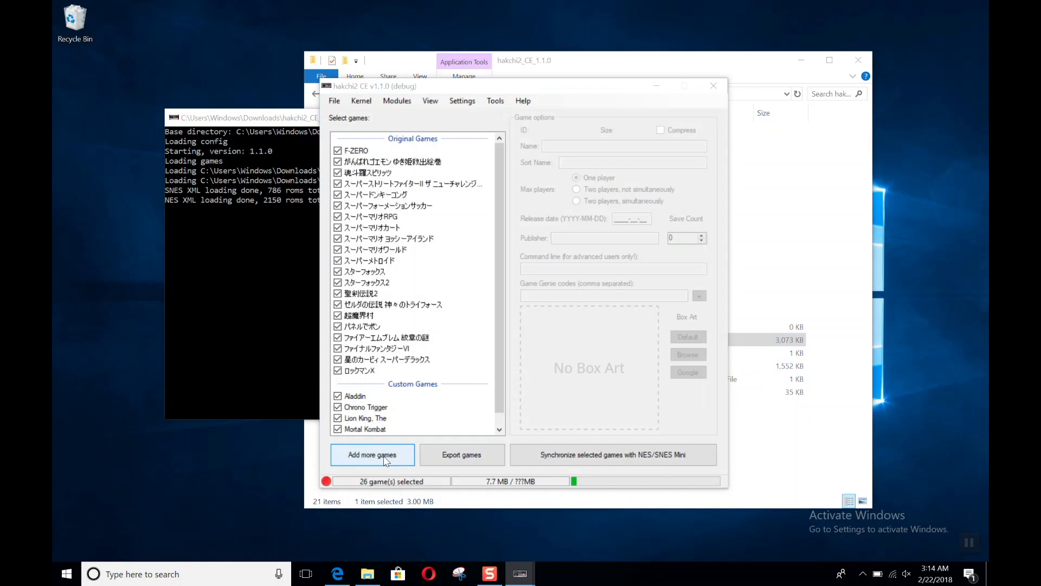
{"action": "left_click", "coordinate": [372, 455]}
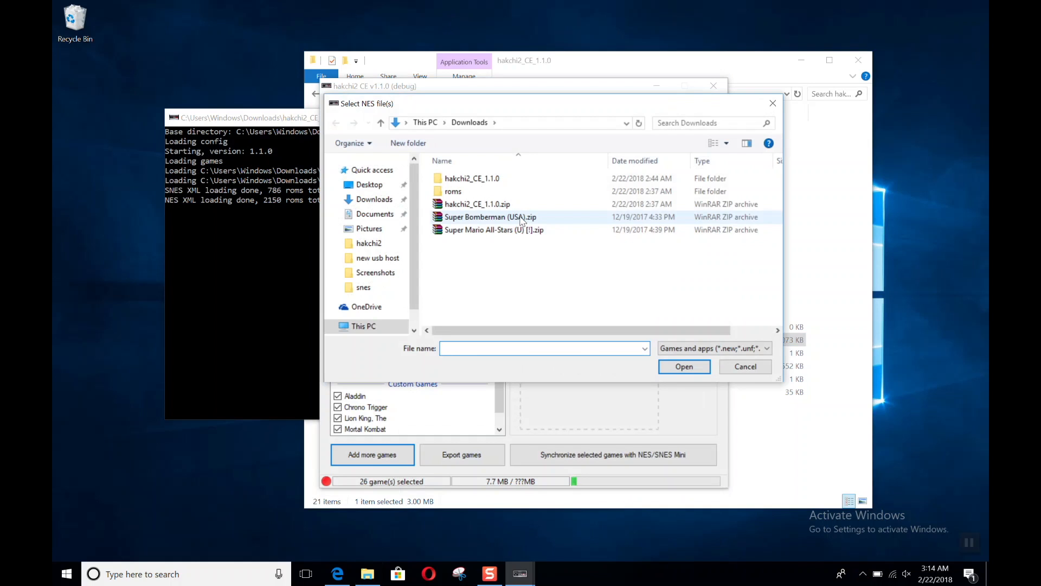
{"action": "left_click", "coordinate": [493, 229]}
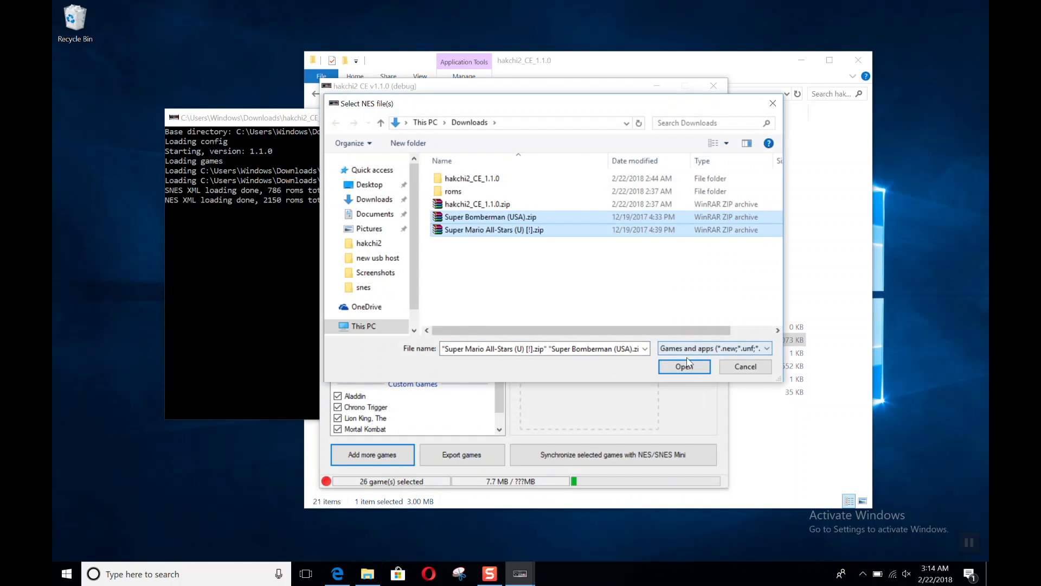
{"action": "left_click", "coordinate": [684, 366]}
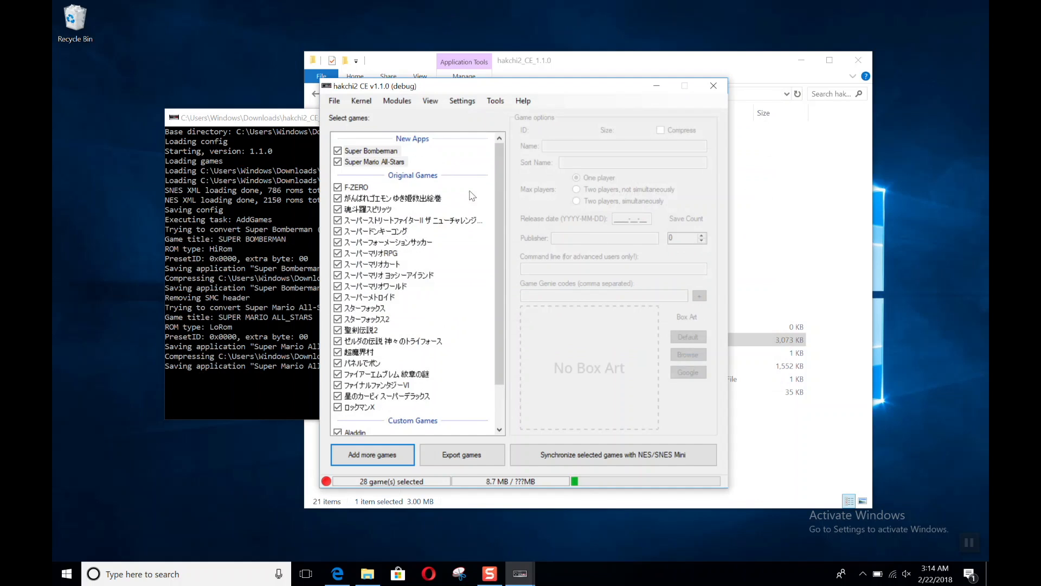
Download box art for both newly added games and close the completion message
{"action": "left_click", "coordinate": [371, 151]}
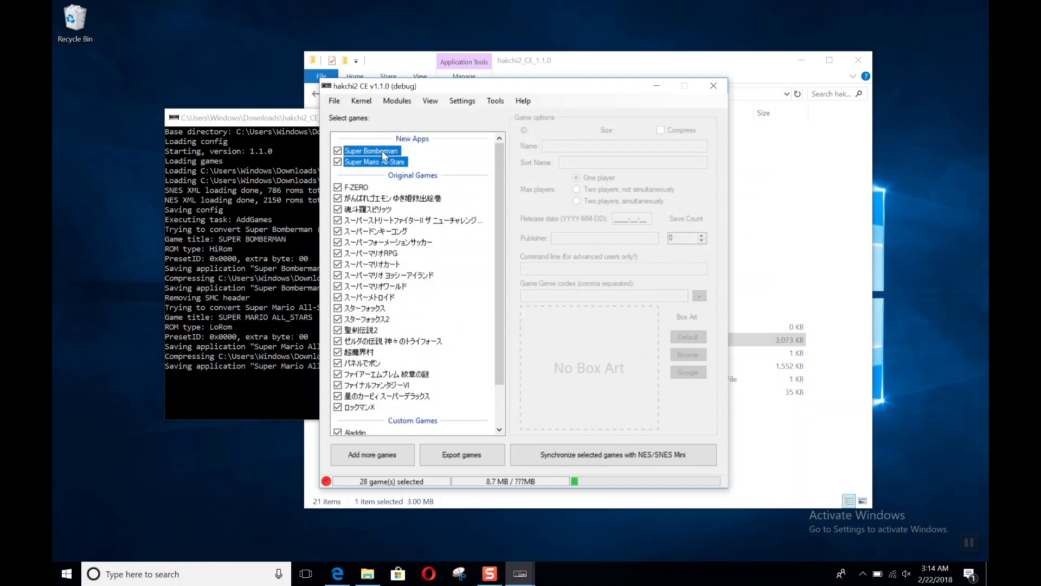
{"action": "right_click", "coordinate": [382, 156]}
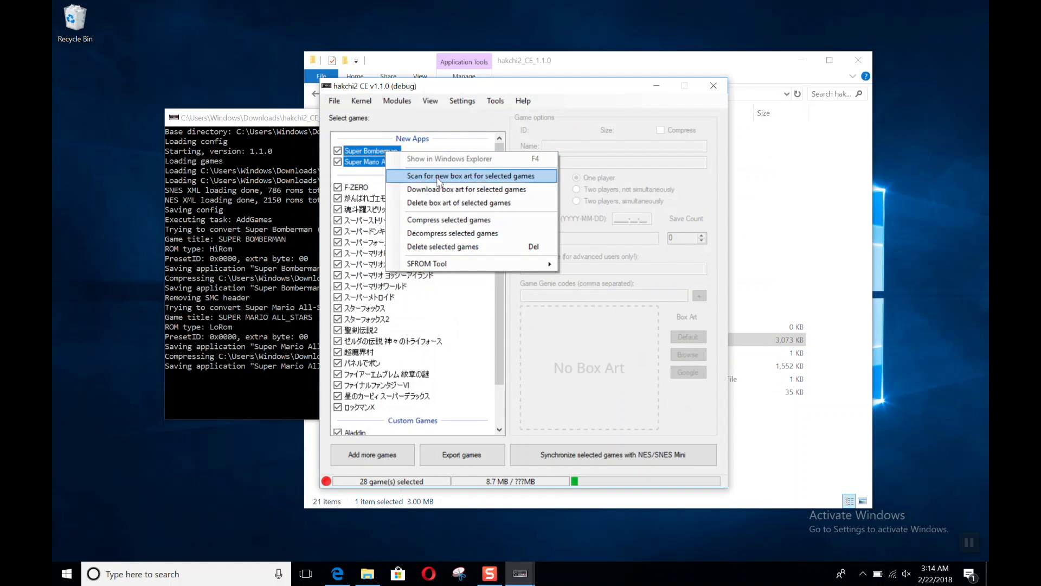
{"action": "left_click", "coordinate": [466, 189]}
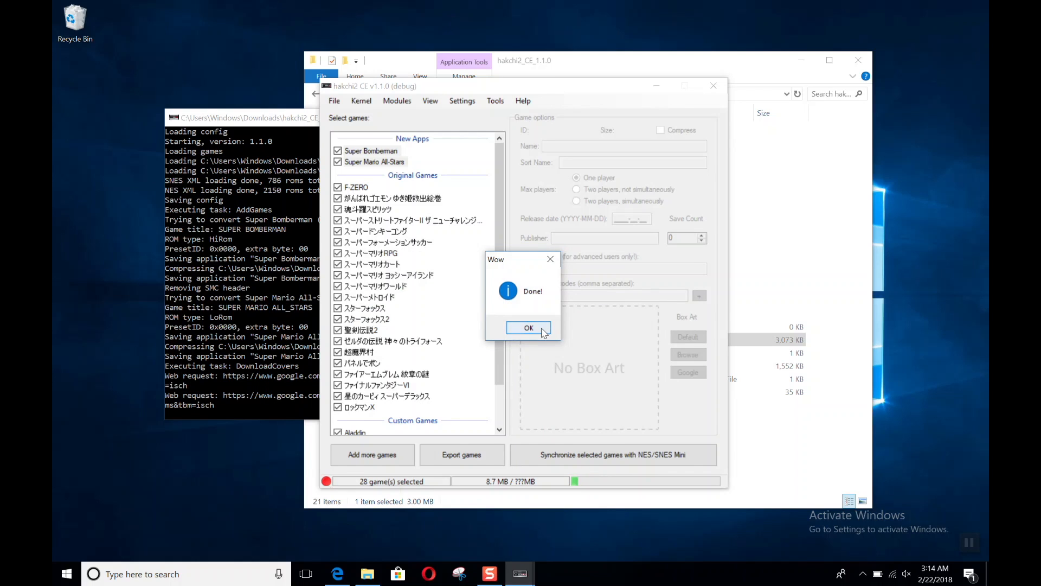
{"action": "left_click", "coordinate": [528, 327]}
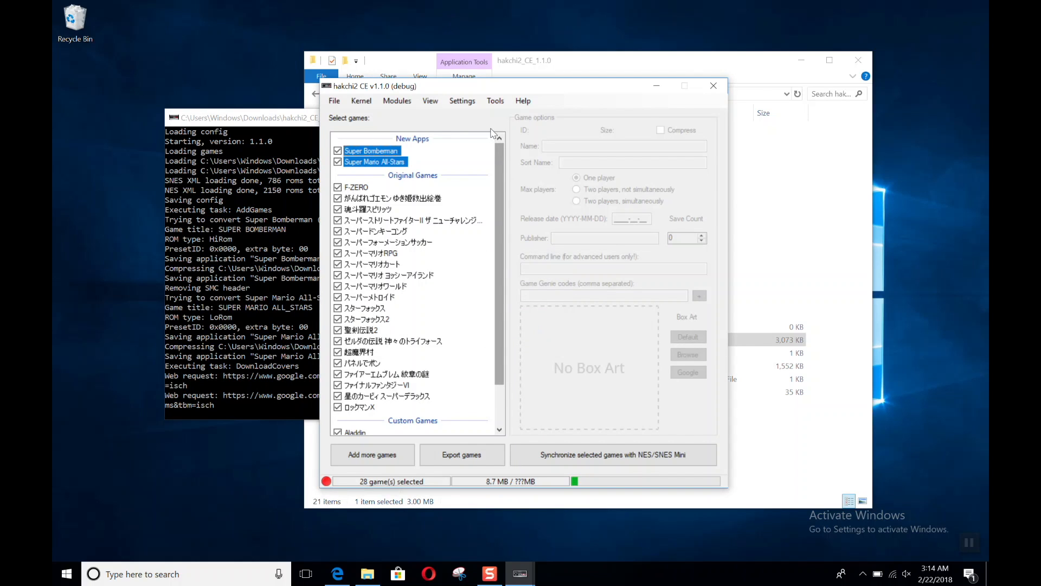
Disable page/folders in Settings and sync the 28 selected games to the SNES Mini
{"action": "left_click", "coordinate": [462, 101]}
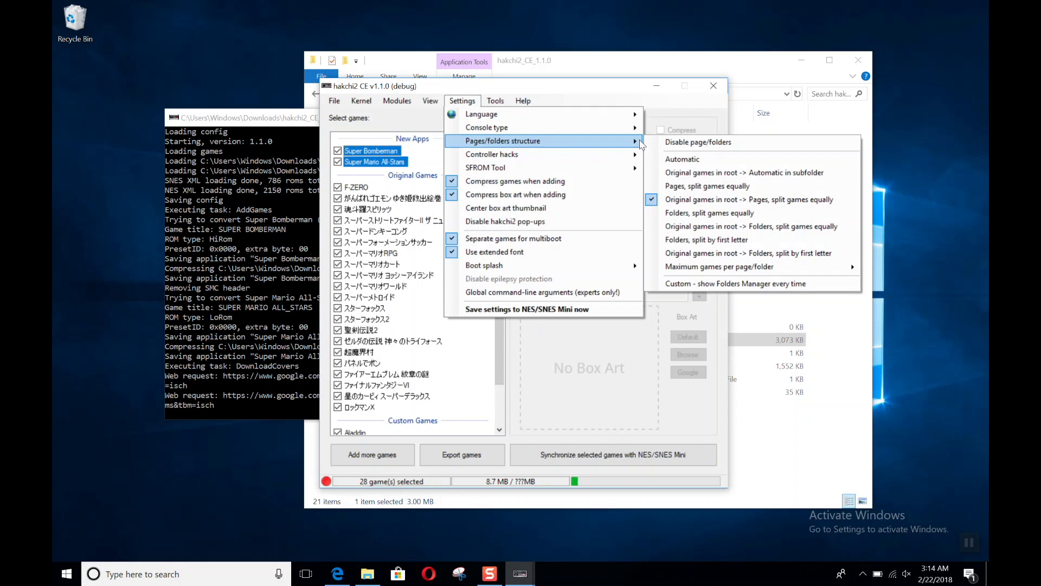
{"action": "mouse_move", "coordinate": [648, 146]}
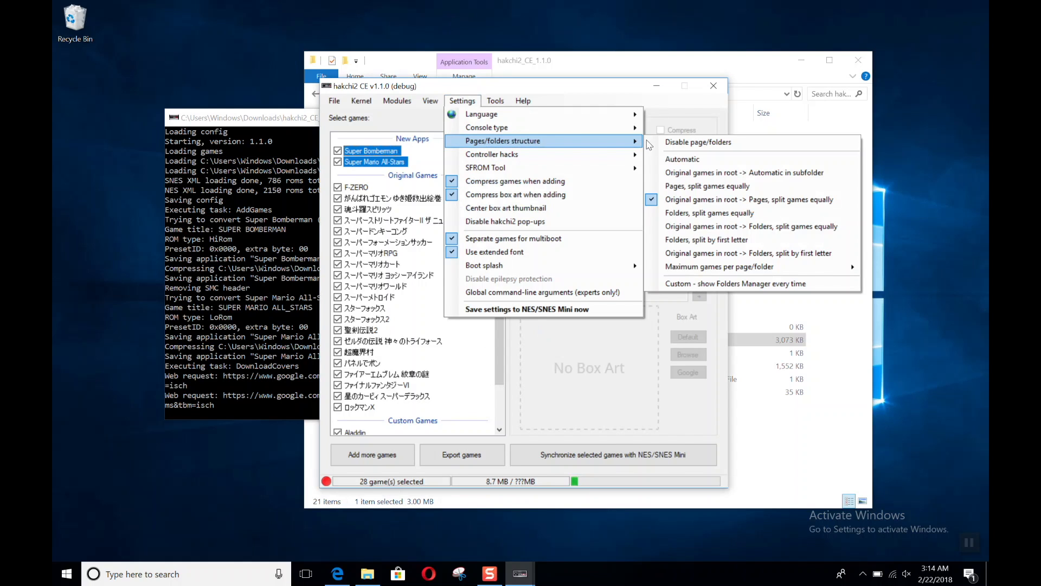
{"action": "mouse_move", "coordinate": [752, 147]}
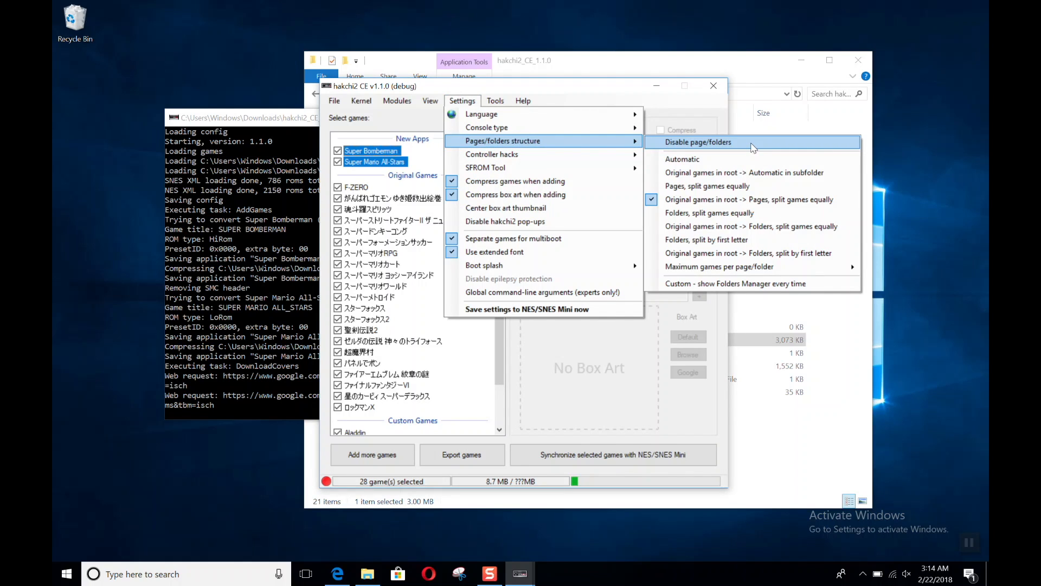
{"action": "mouse_move", "coordinate": [749, 147]}
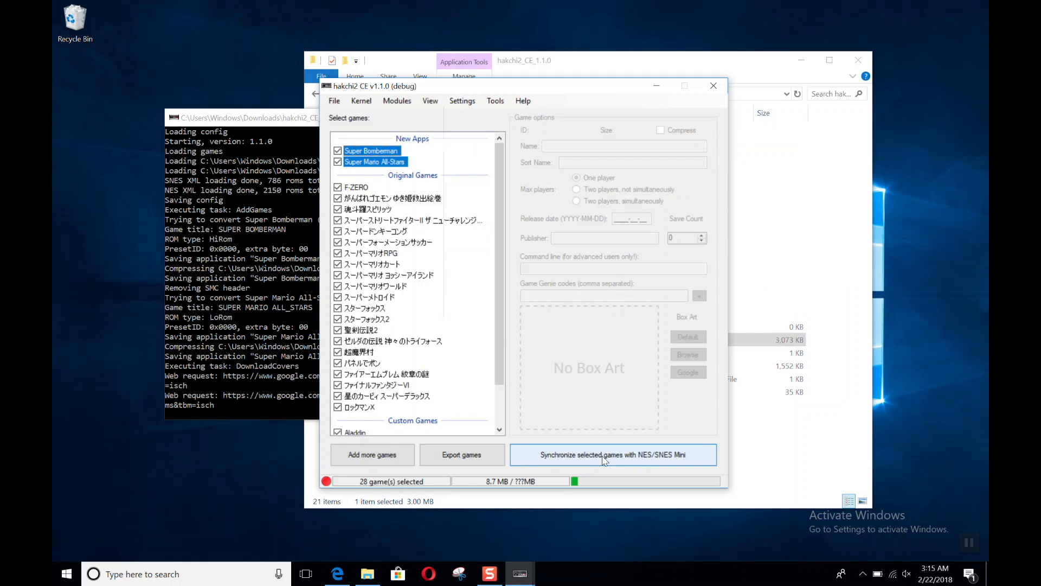
{"action": "left_click", "coordinate": [612, 455]}
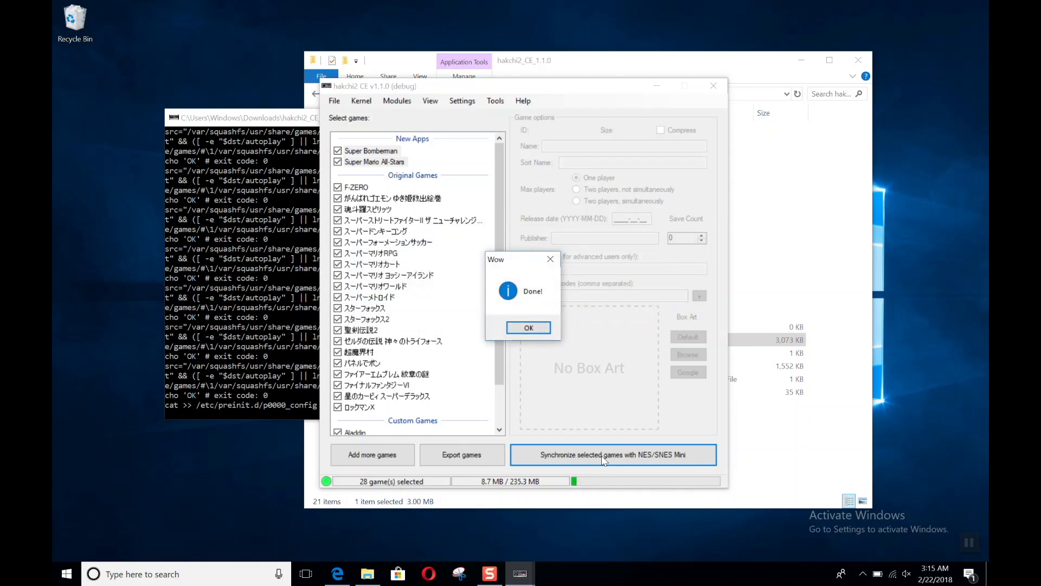
{"action": "left_click", "coordinate": [528, 327]}
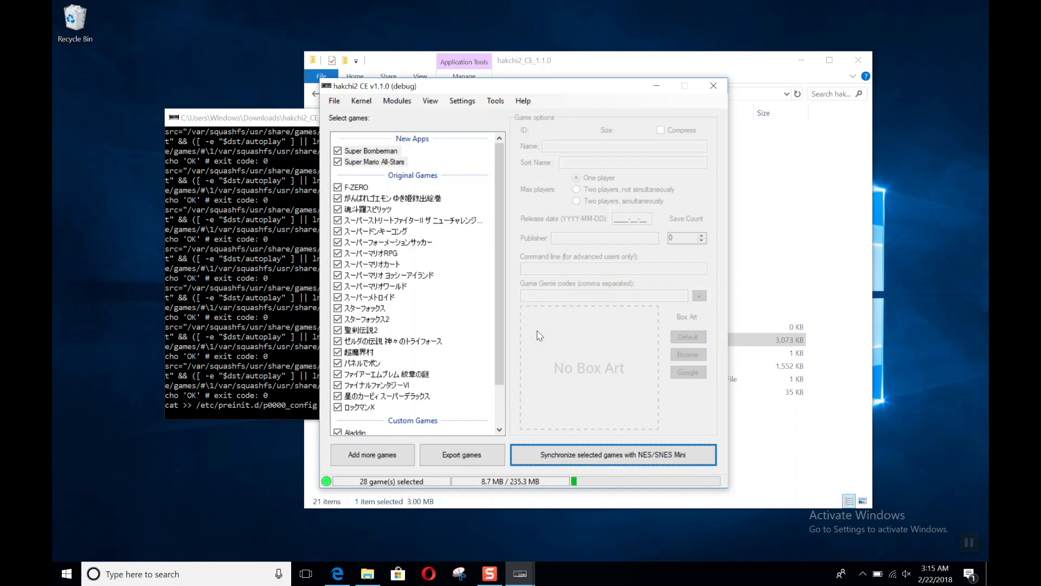
{"action": "left_click", "coordinate": [462, 100]}
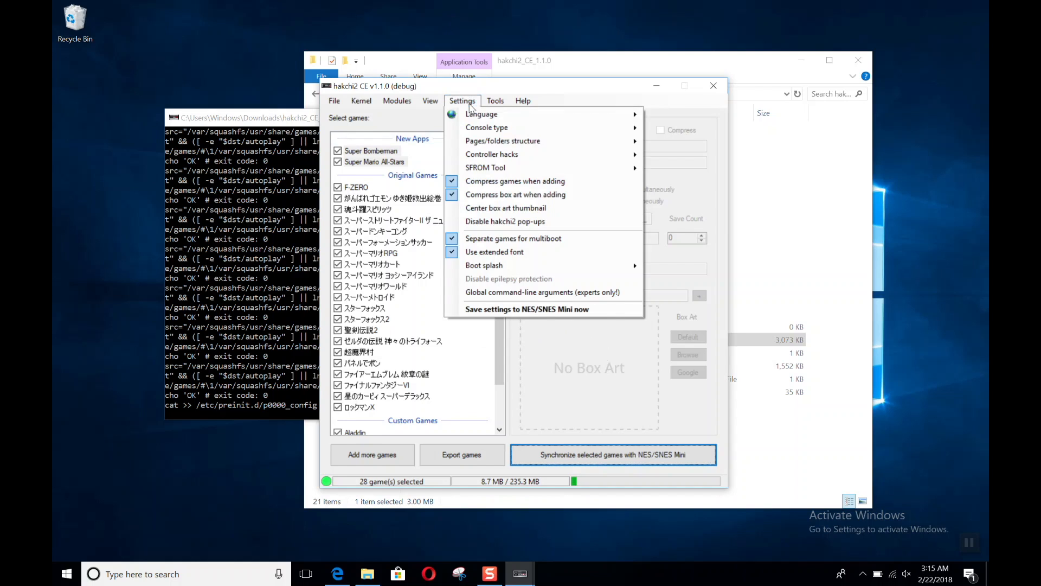
{"action": "mouse_move", "coordinate": [560, 270]}
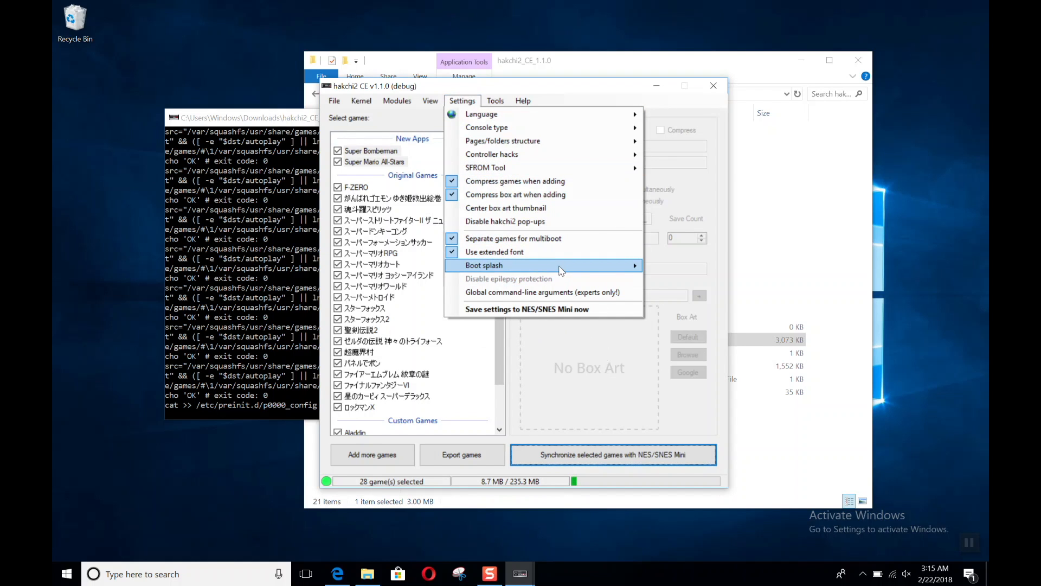
{"action": "mouse_move", "coordinate": [559, 268]}
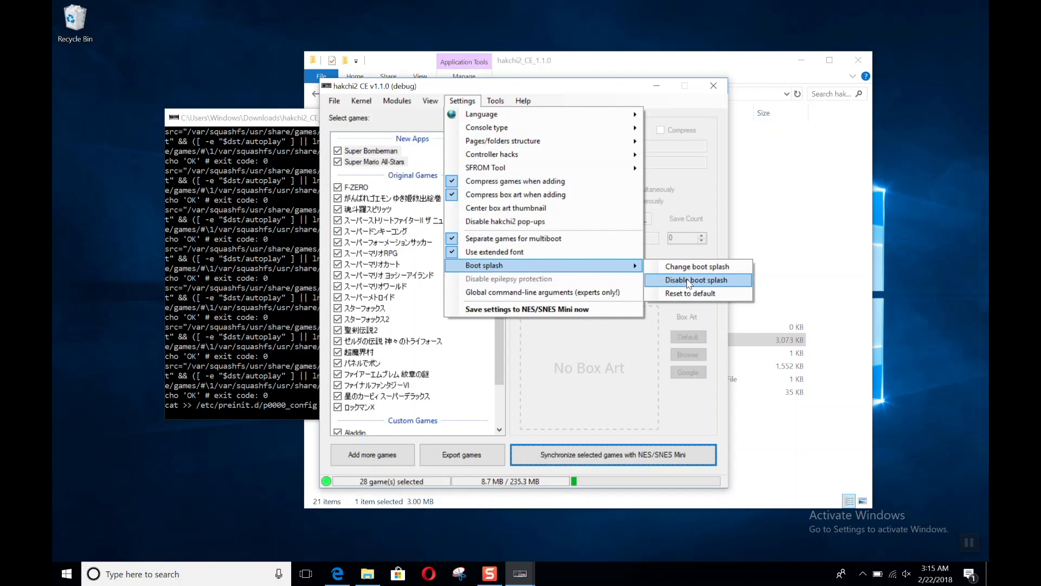
Disable the SNES Mini boot splash in Settings and confirm the Done message
{"action": "left_click", "coordinate": [699, 280]}
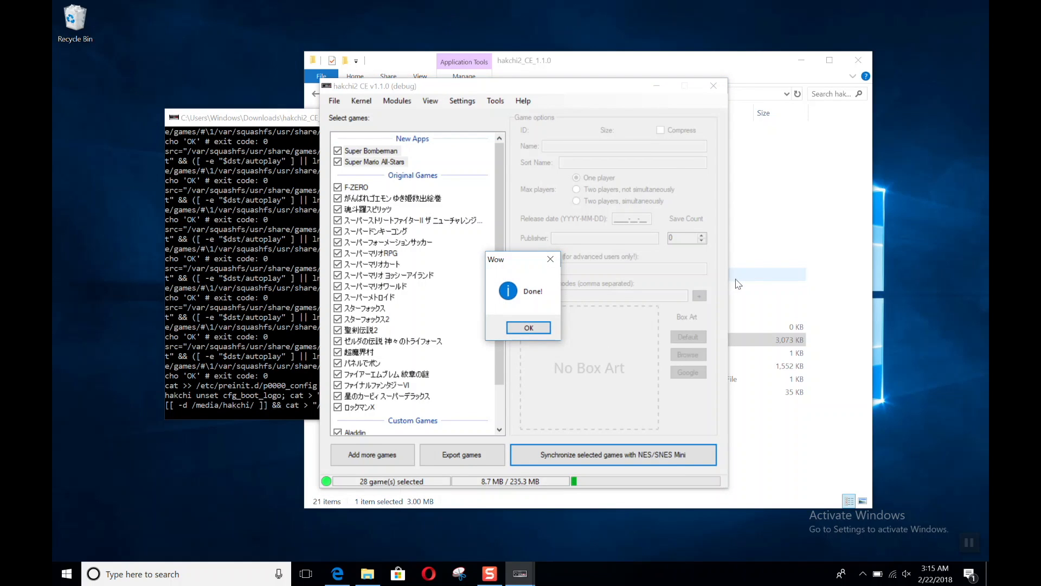
{"action": "left_click", "coordinate": [528, 327]}
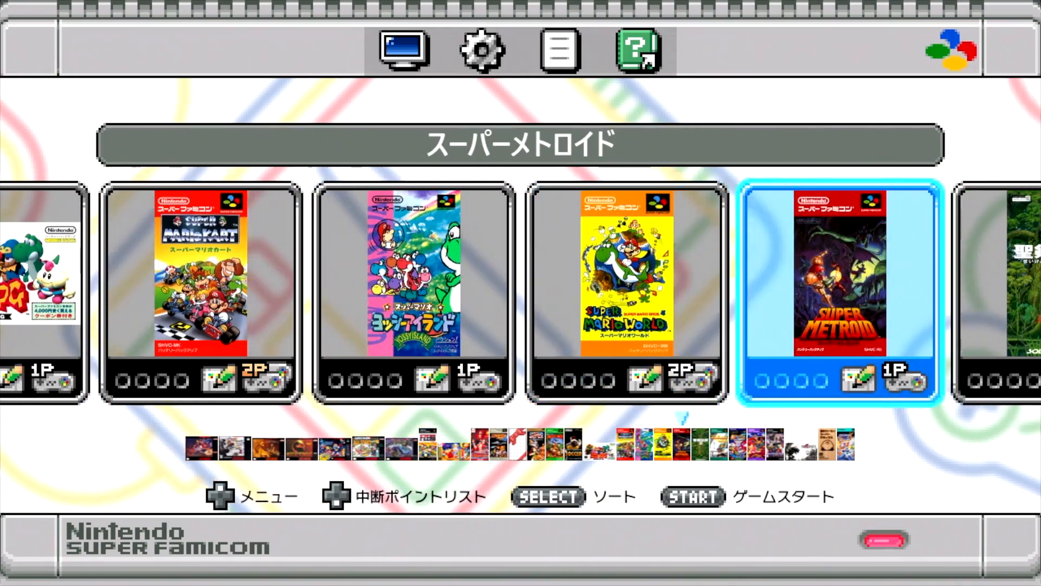
Scroll the console carousel to Zelda, Super Ghouls'n Ghosts, Panel de Pon and Fire Emblem
{"action": "scroll", "scroll_direction": "right", "scroll_amount": 3}
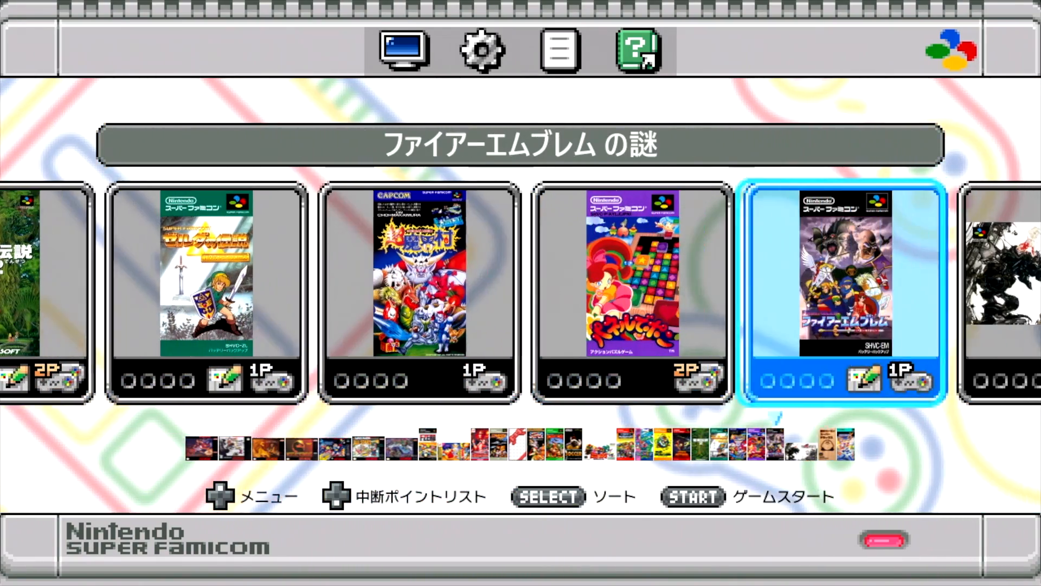